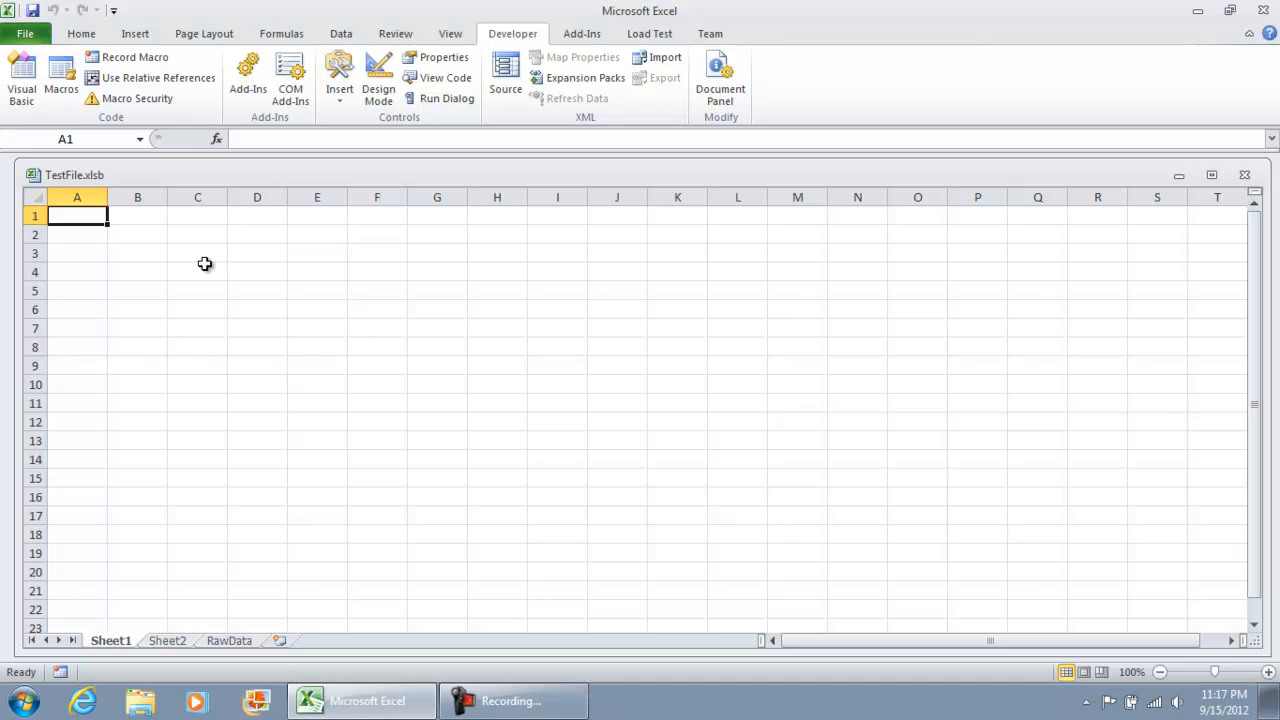
mouse_move(112, 180)
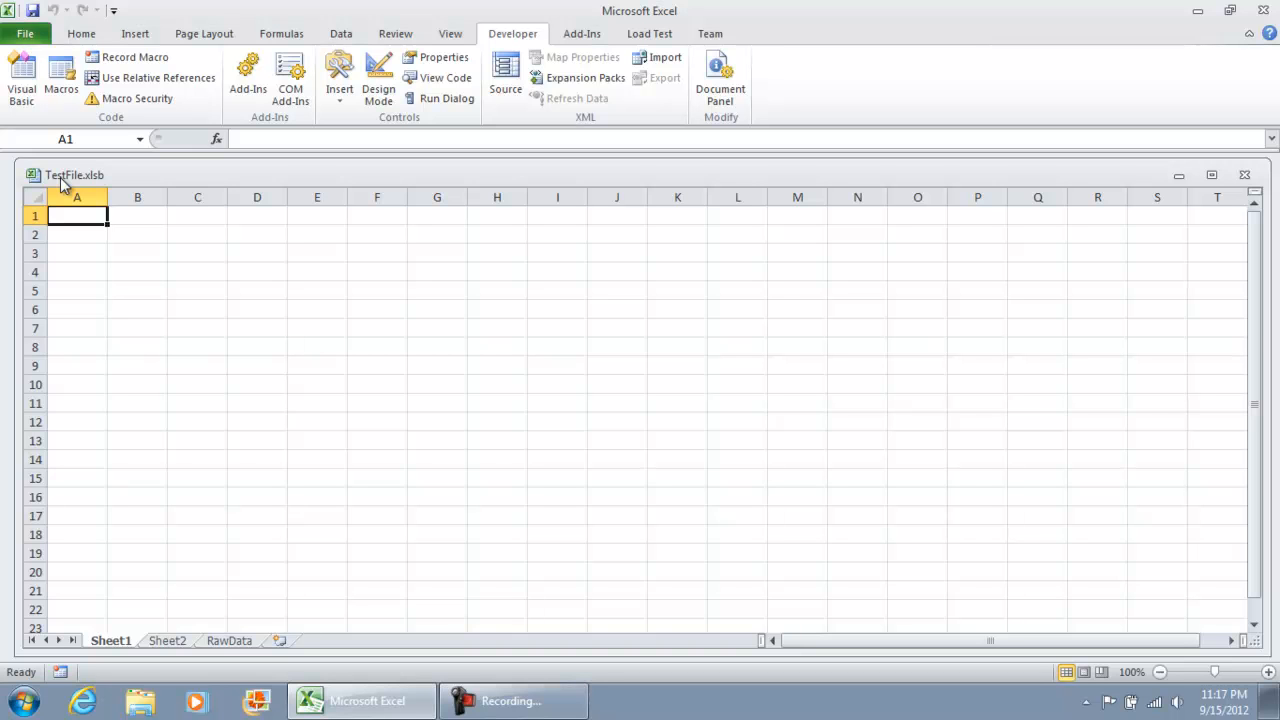
mouse_move(136, 256)
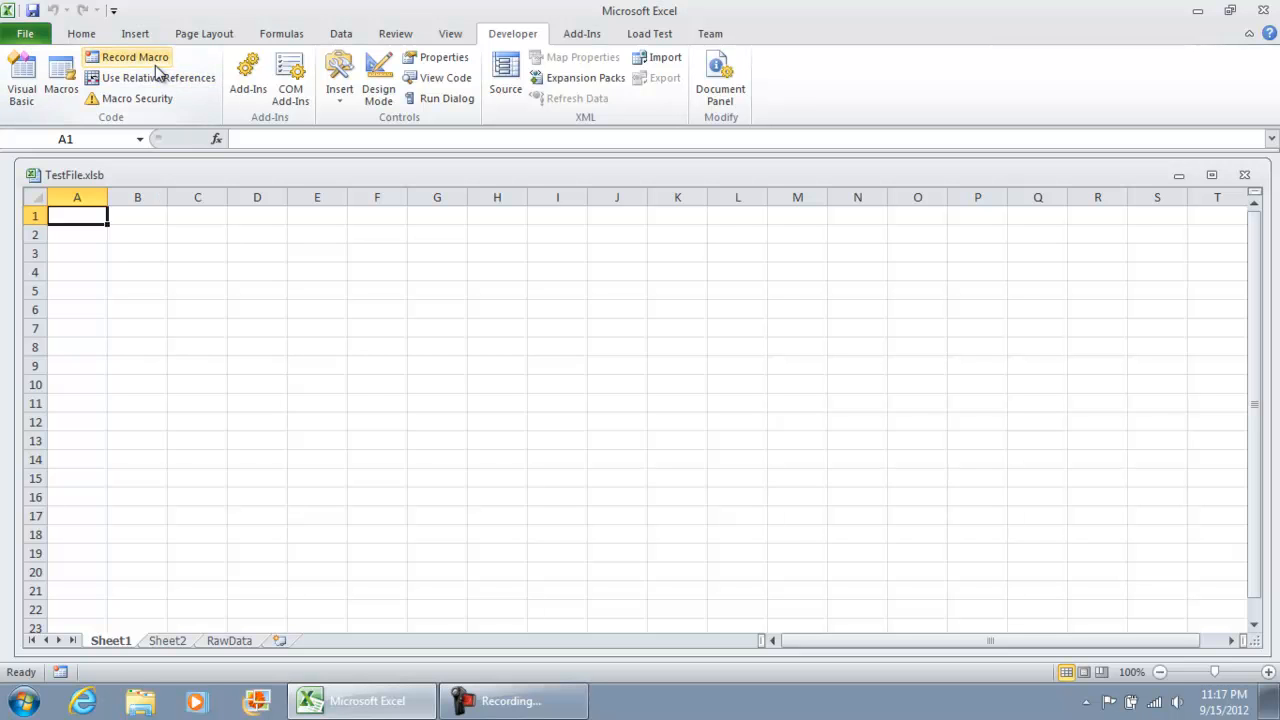
- Begin recording a macro named SaveWorkbookReadOnlyPublicLocation in this workbook
click(136, 56)
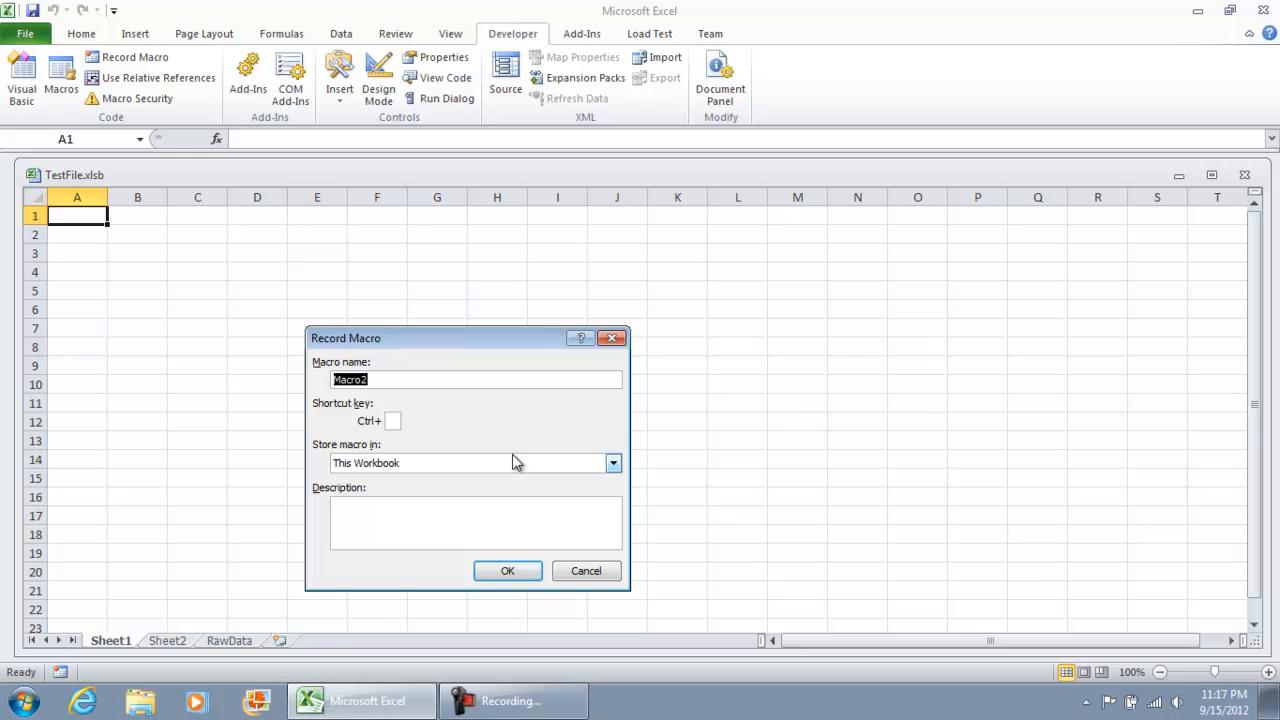
text(SaveWorkbookR)
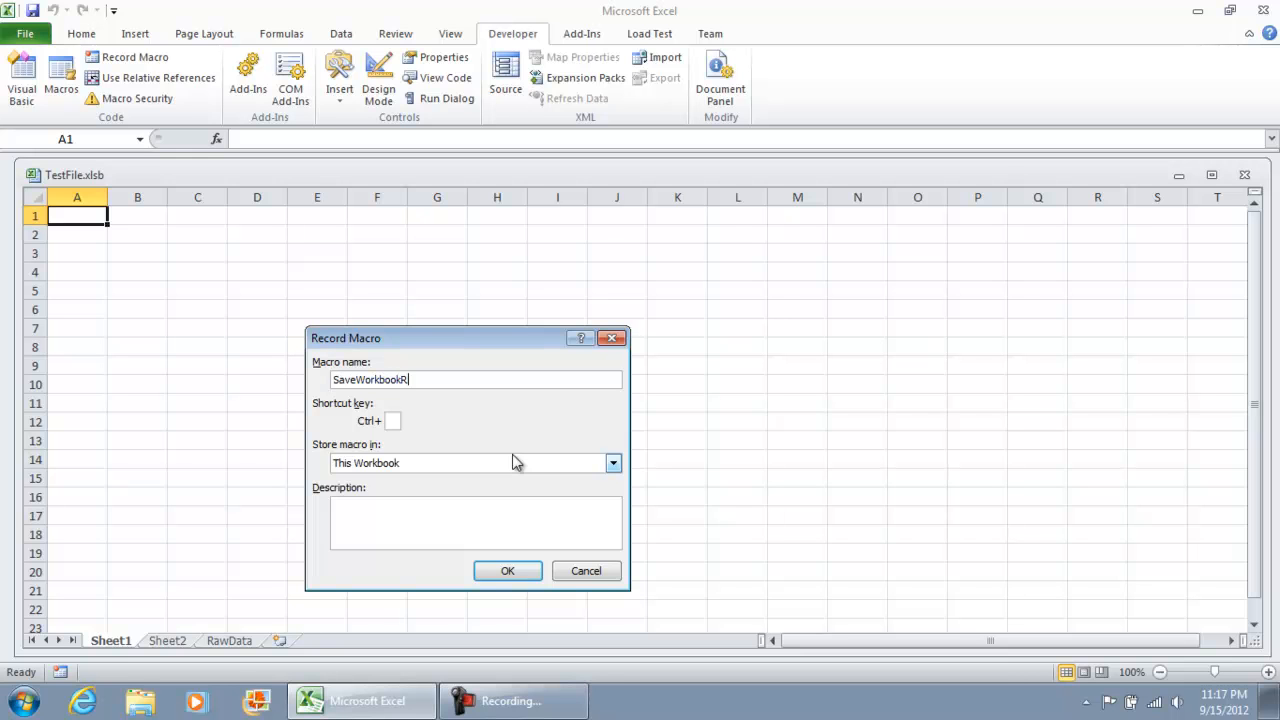
text(eadOnly)
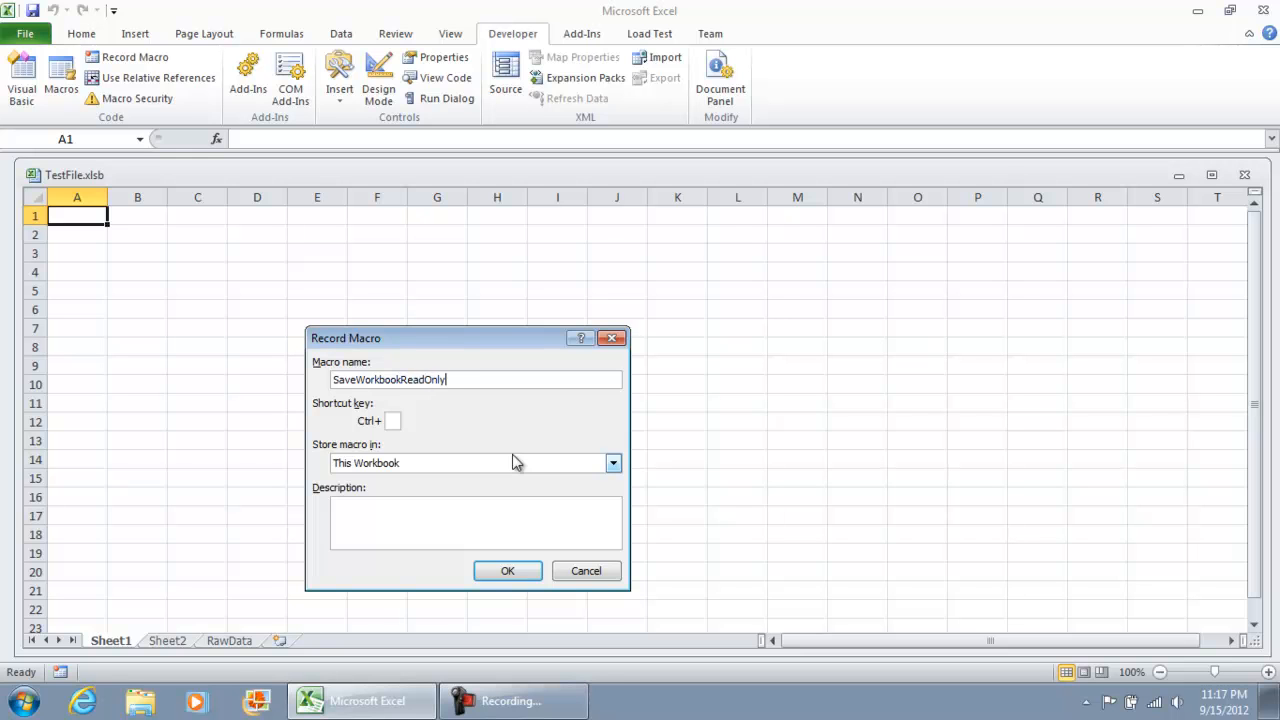
text(PublicL)
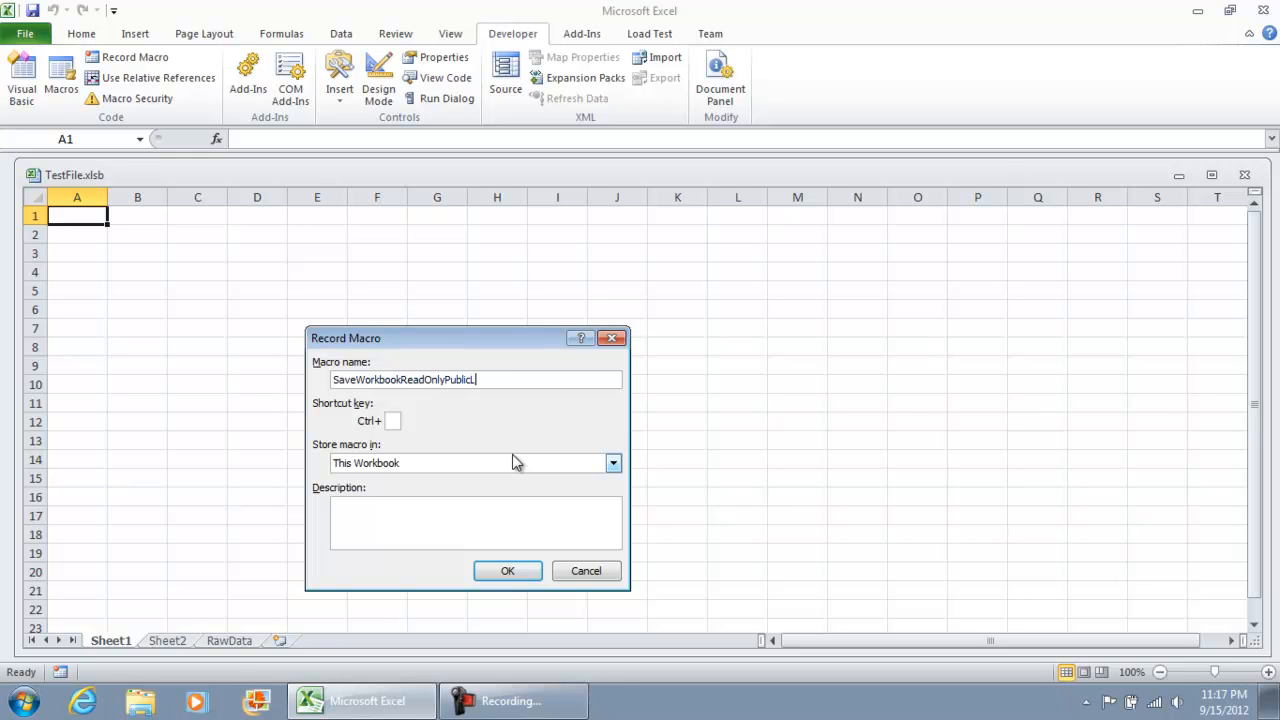
text(ocation)
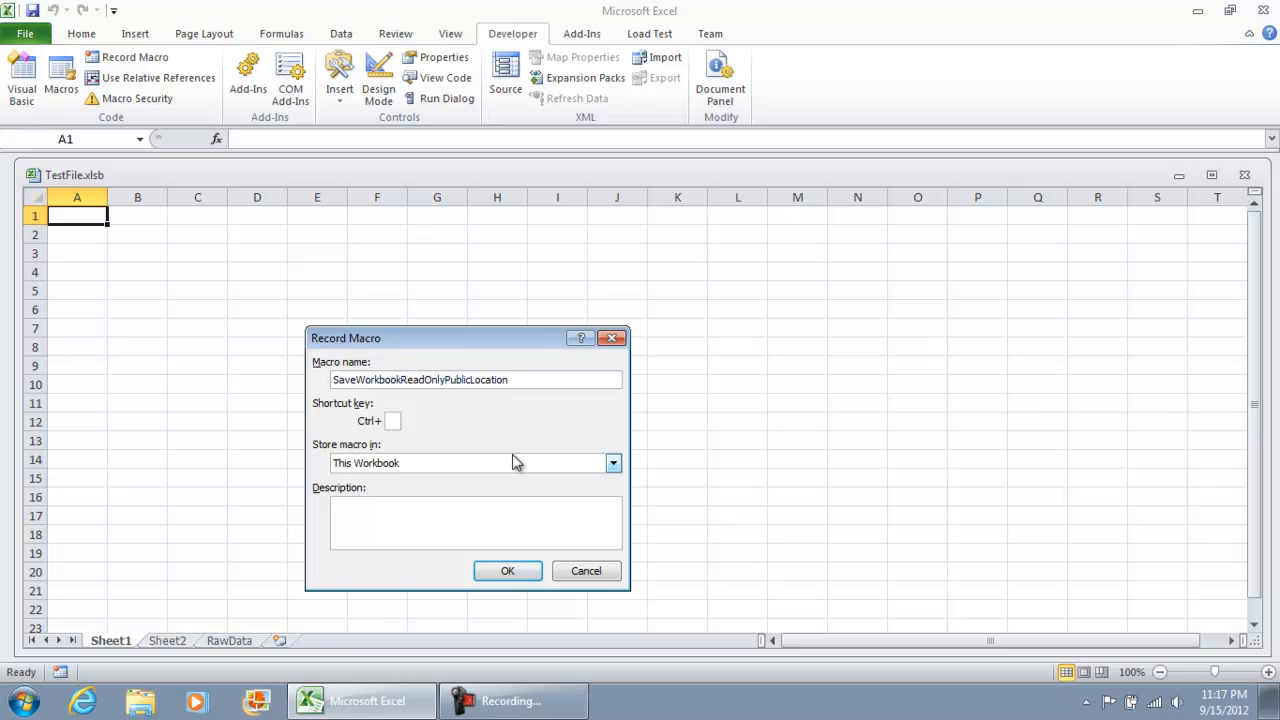
click(508, 570)
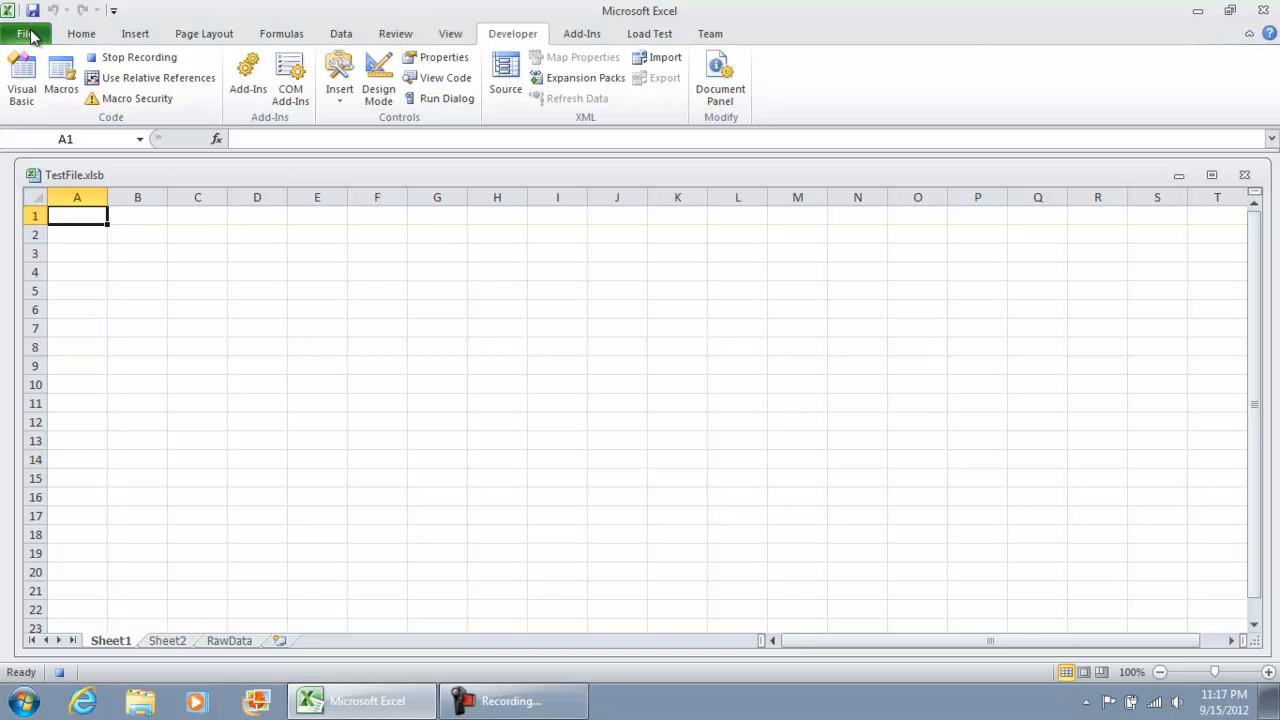
- Save a copy of the workbook to the Desktop as PublicReport.xlsb
click(22, 32)
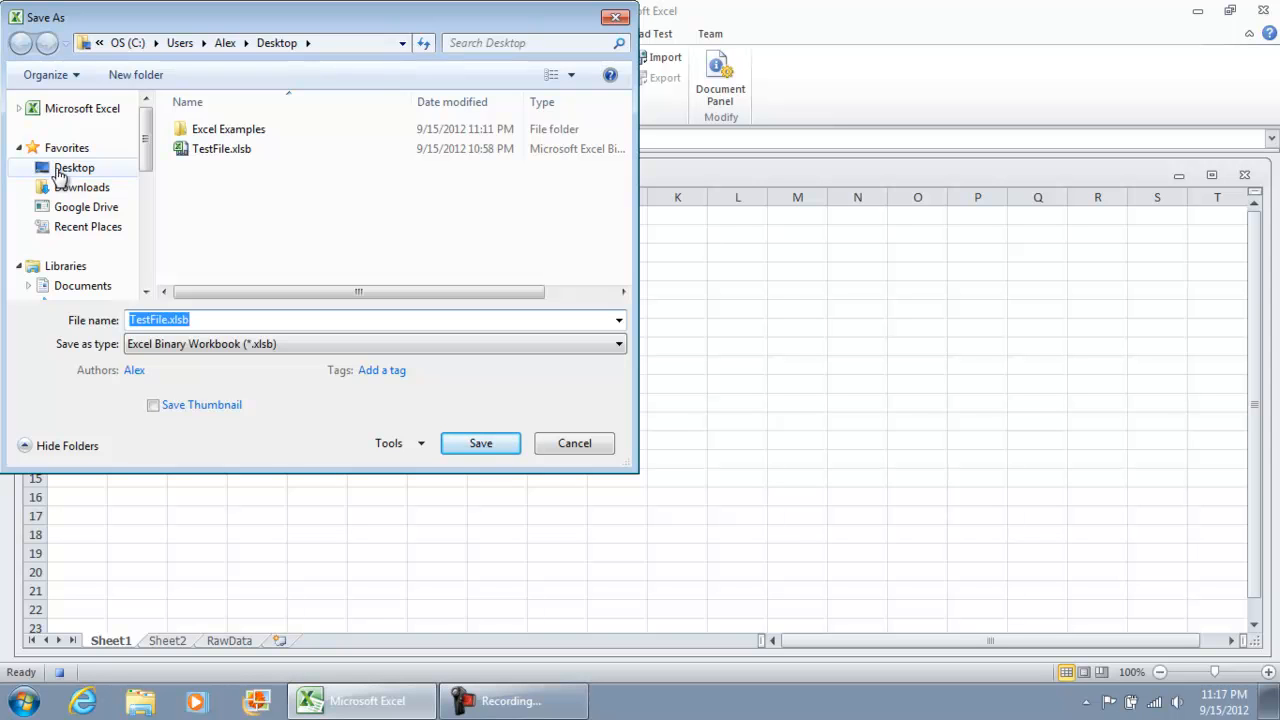
click(74, 168)
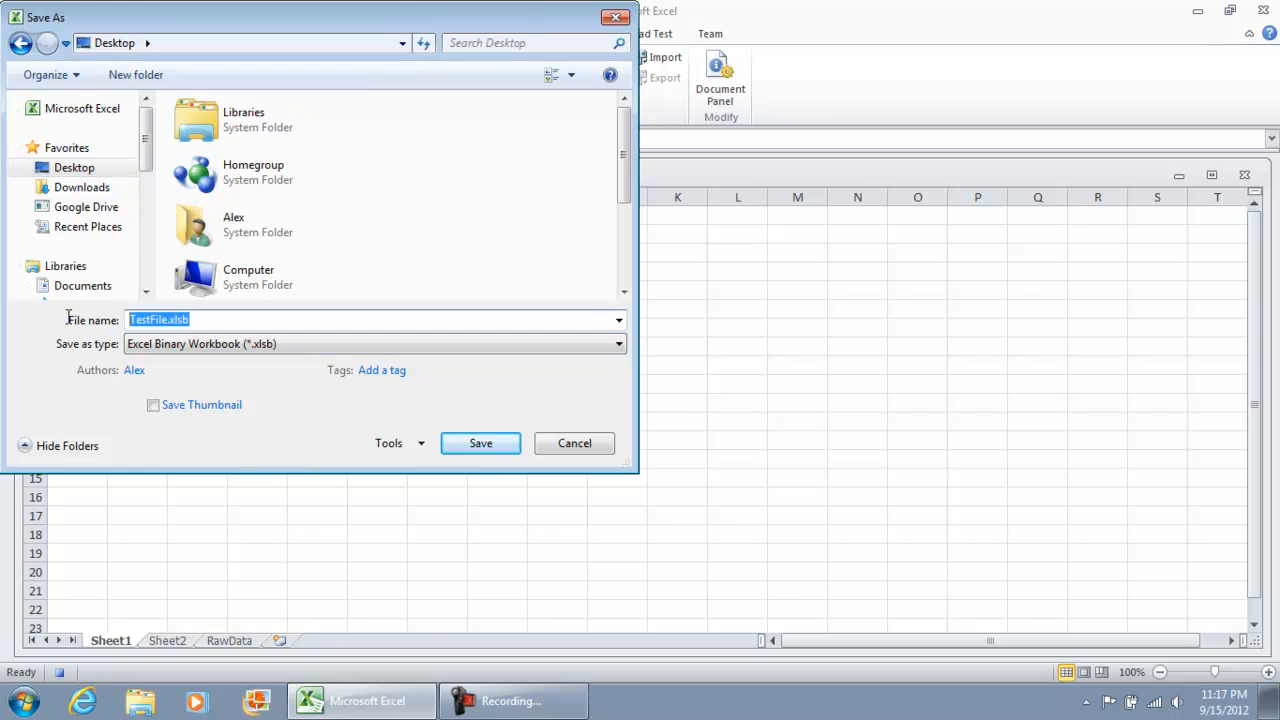
text(Public R)
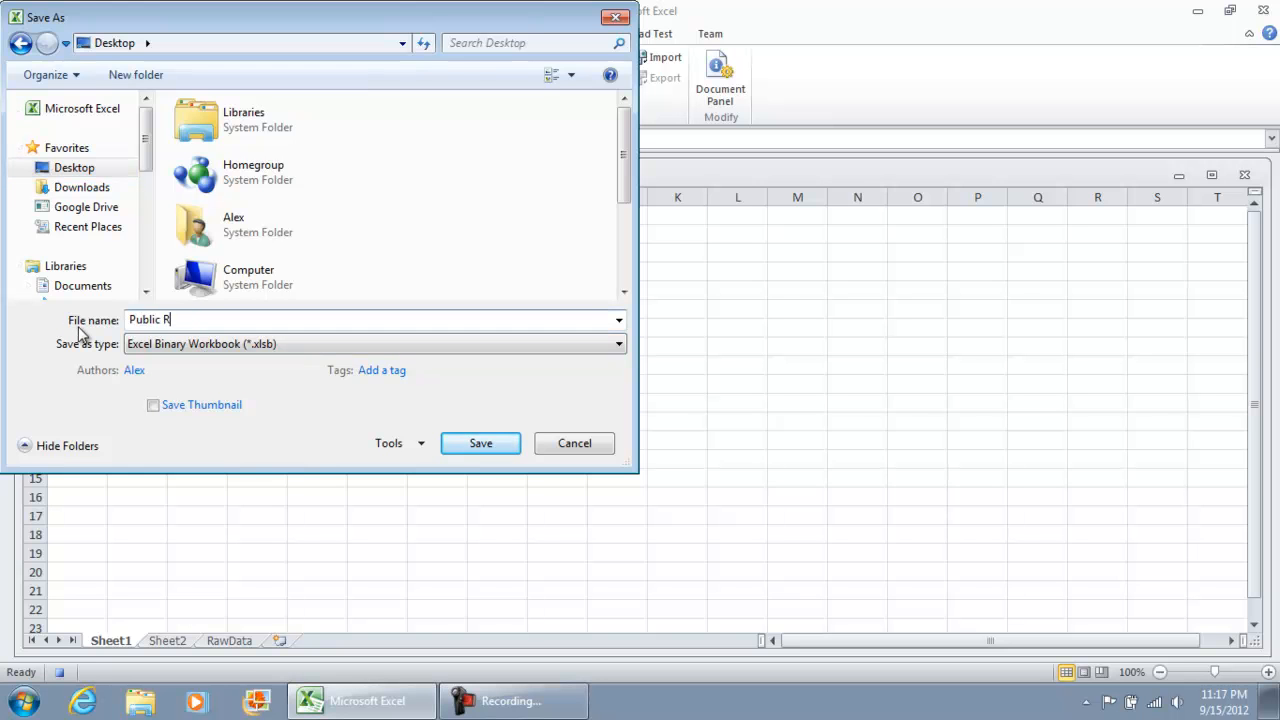
key(Backspace)
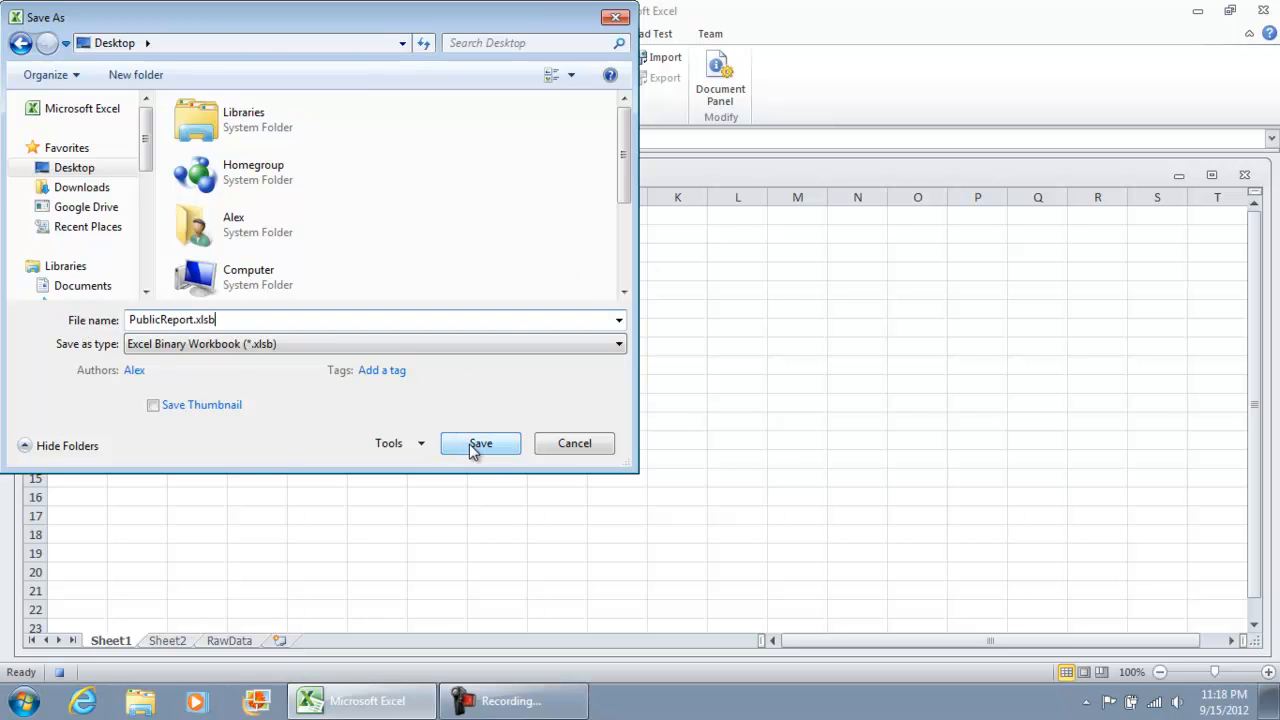
click(480, 444)
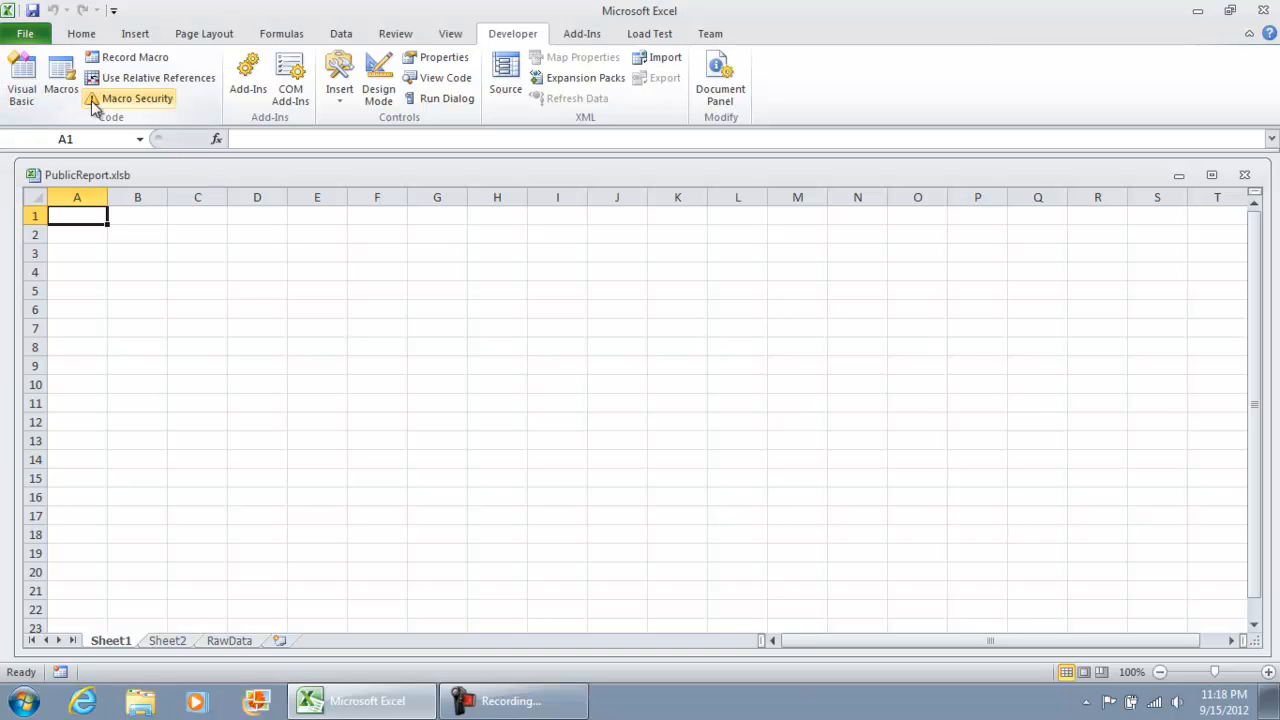
- Open SaveWorkbookReadOnlyPublicLocation from the Macros list for editing
click(60, 76)
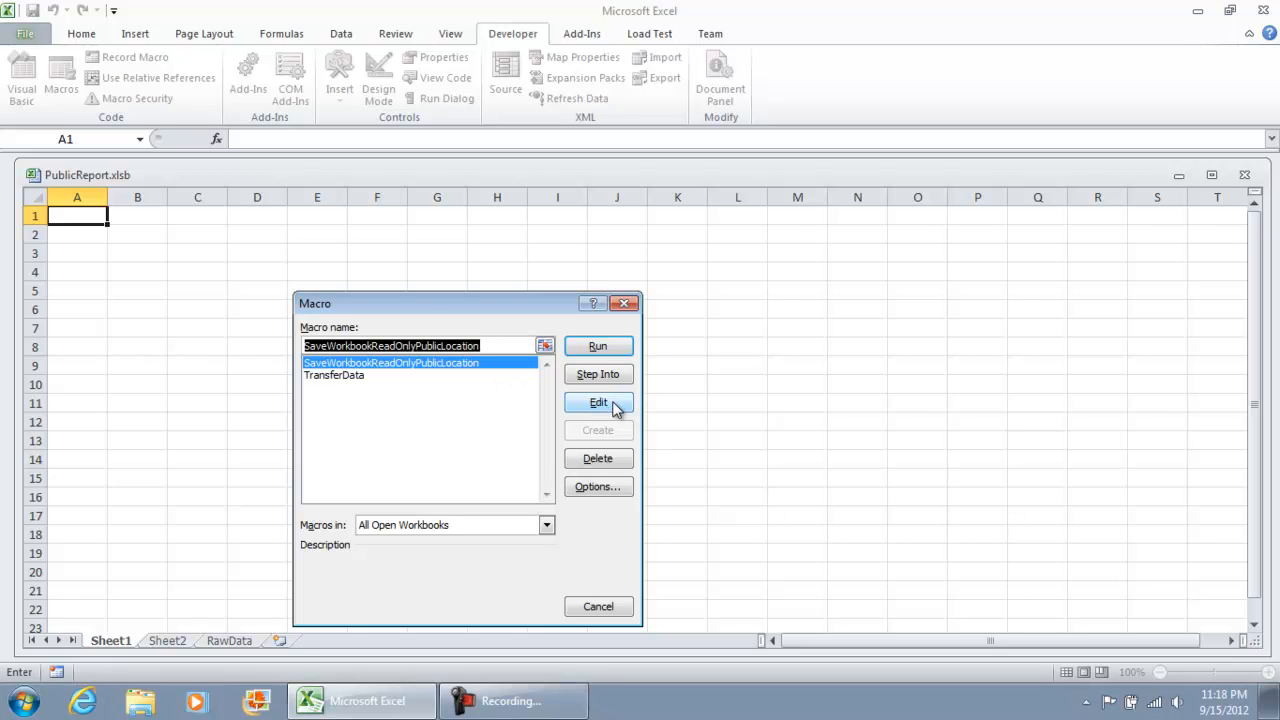
click(596, 402)
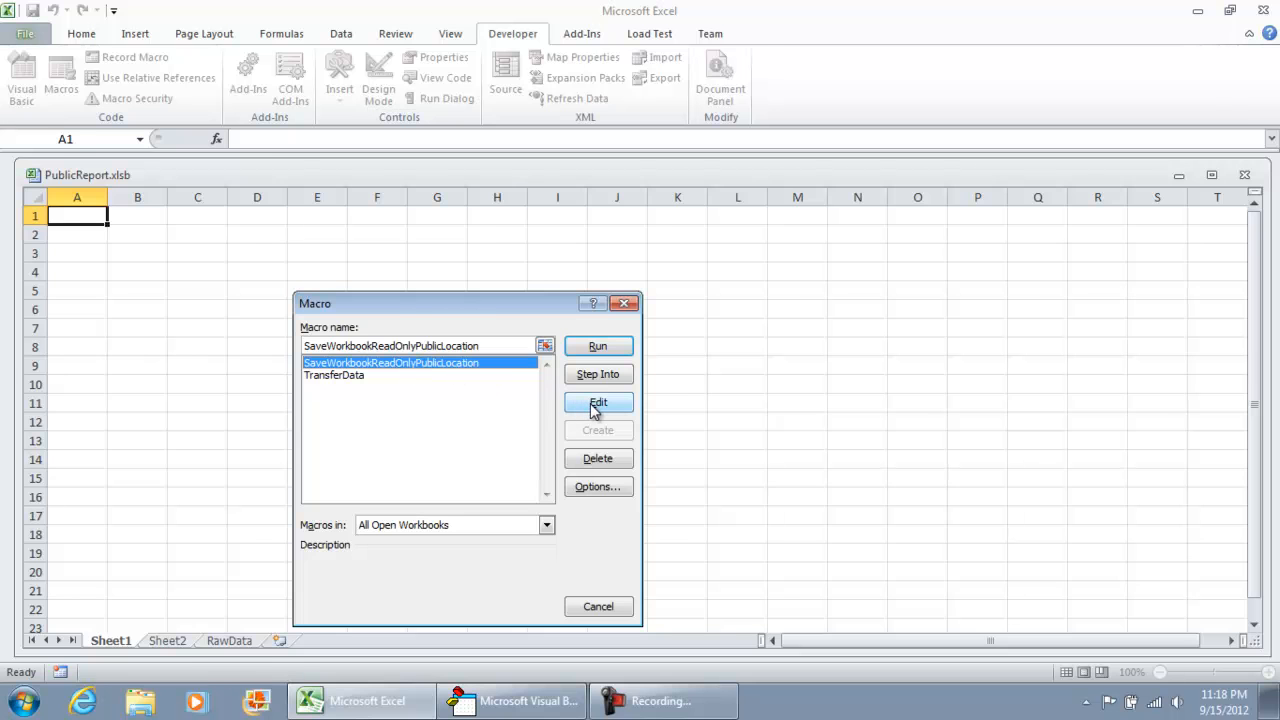
- Review the recorded ChDir and SaveAs code and start a Kill line above ChDir
click(596, 402)
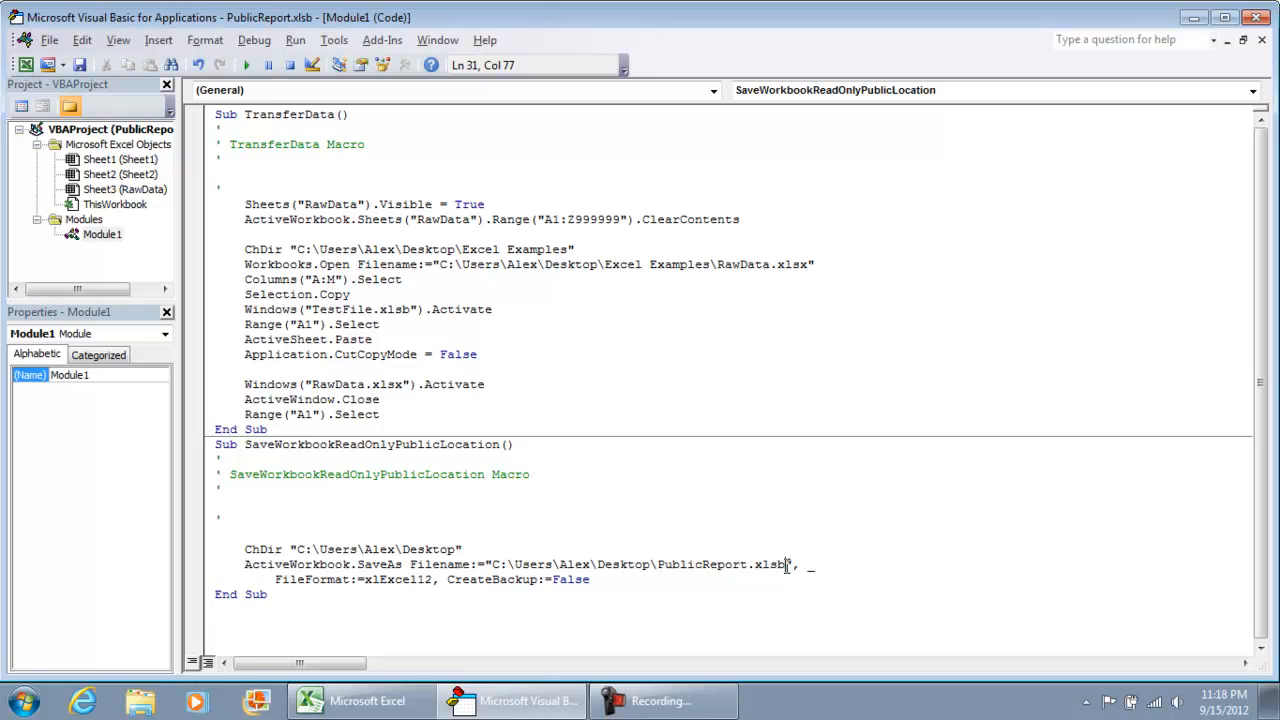
click(214, 532)
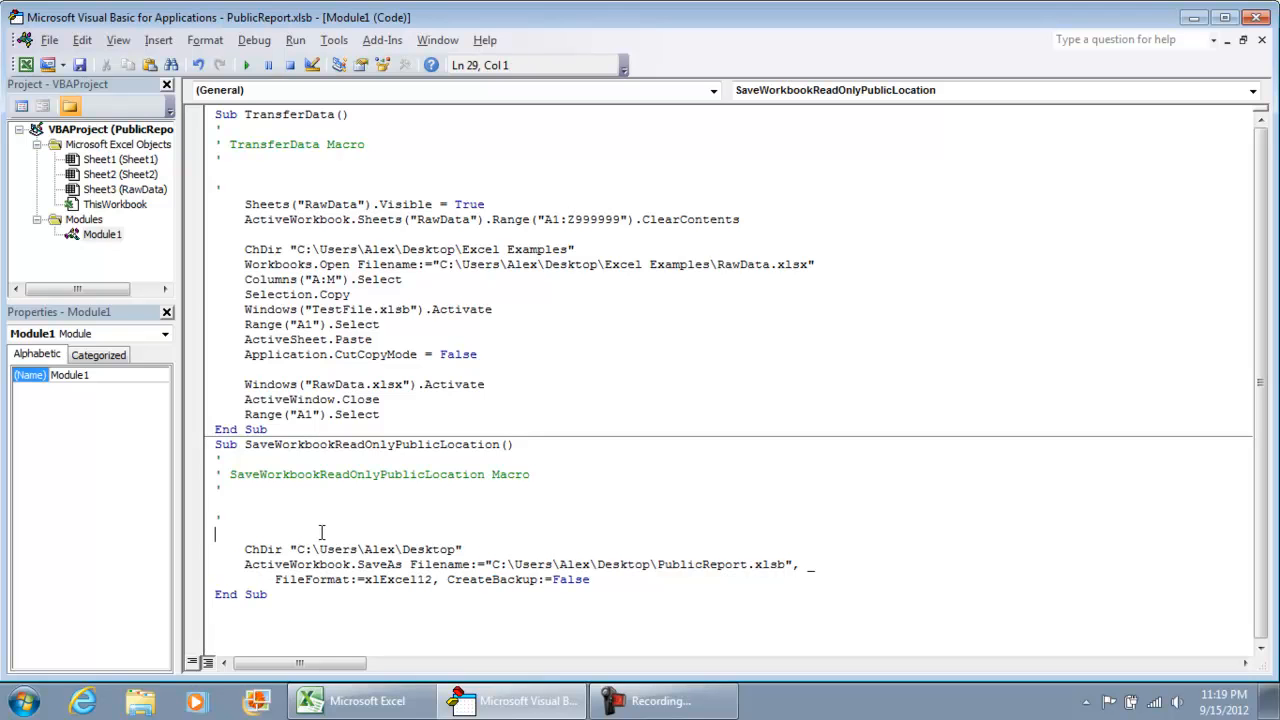
text(Kill ")
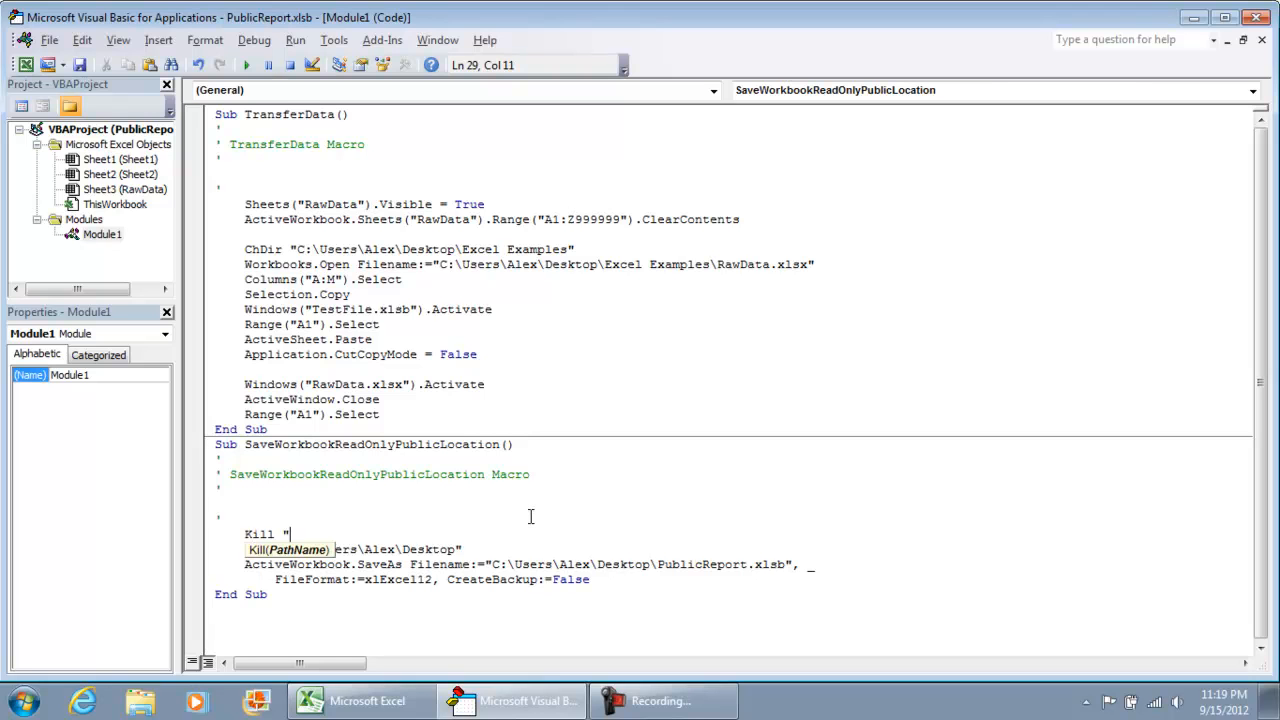
- Complete the Kill statement for C:\Users\Alex\Desktop\PublicReport.xlsb above ChDir
text(C:\Users\Alex\Desktop\PublicReport.xlsb")
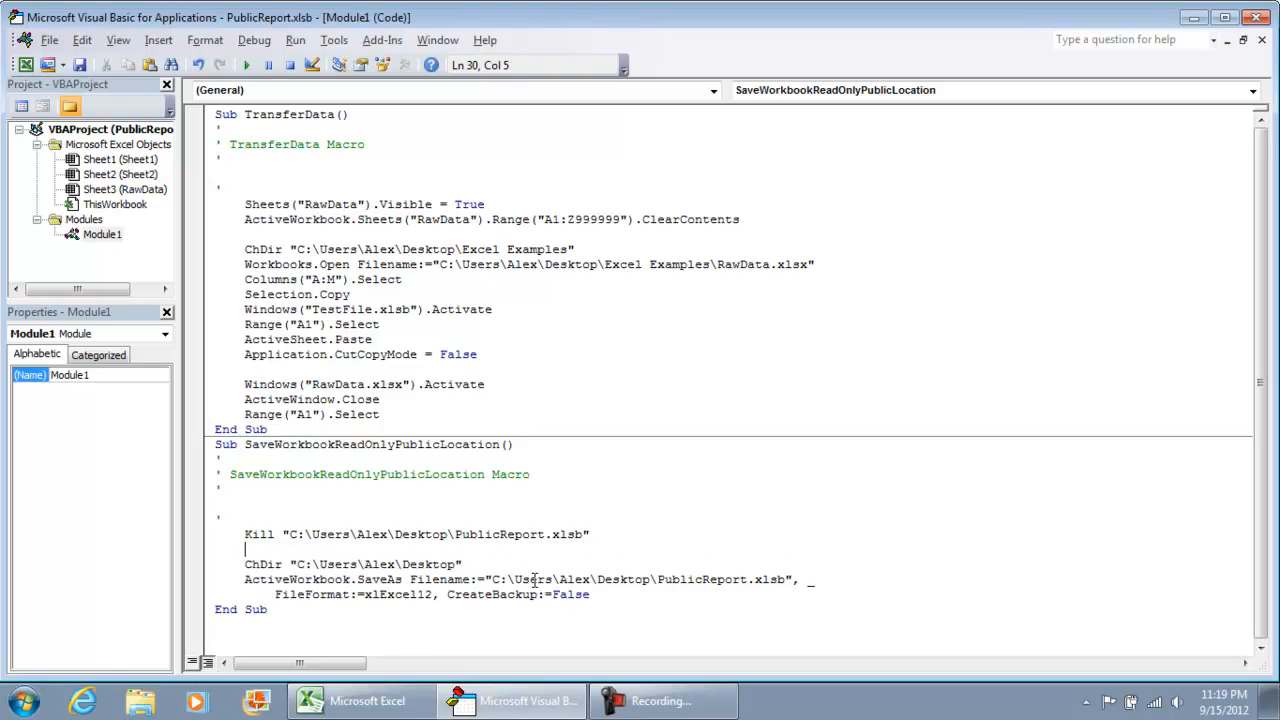
click(222, 516)
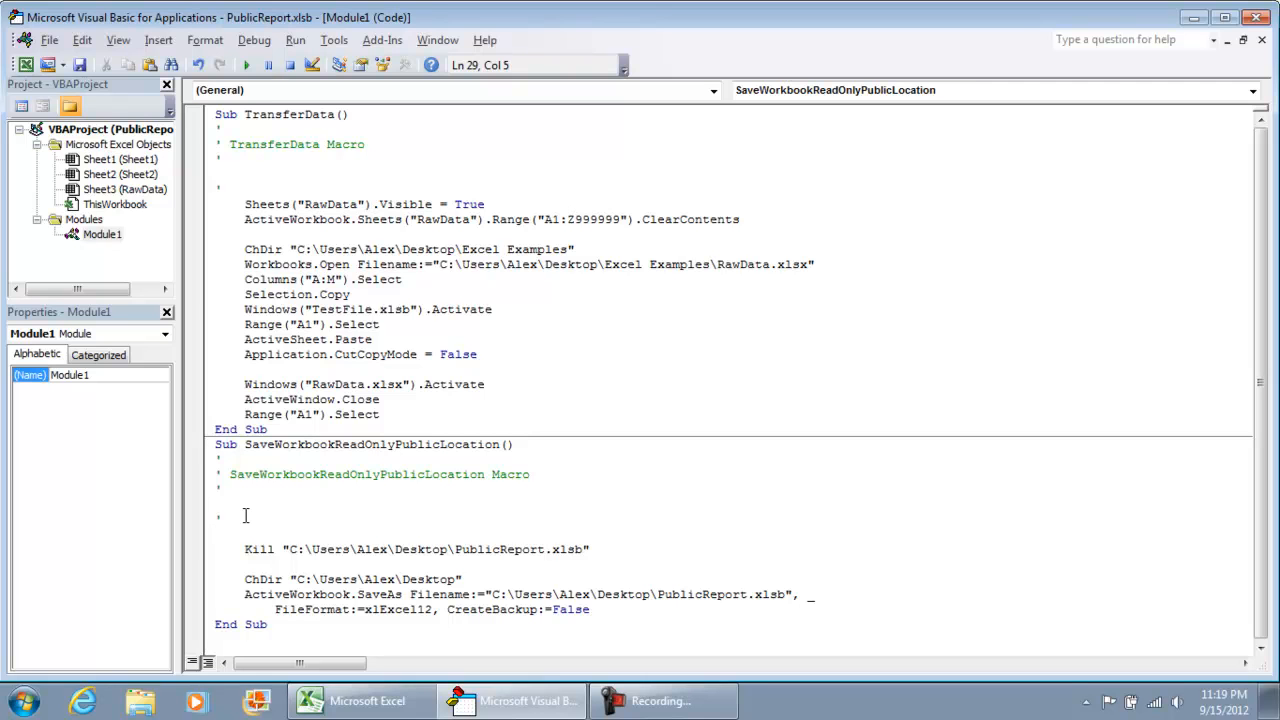
- Add On Error Resume Next above the Kill line so a missing file is ignored
text(On error r)
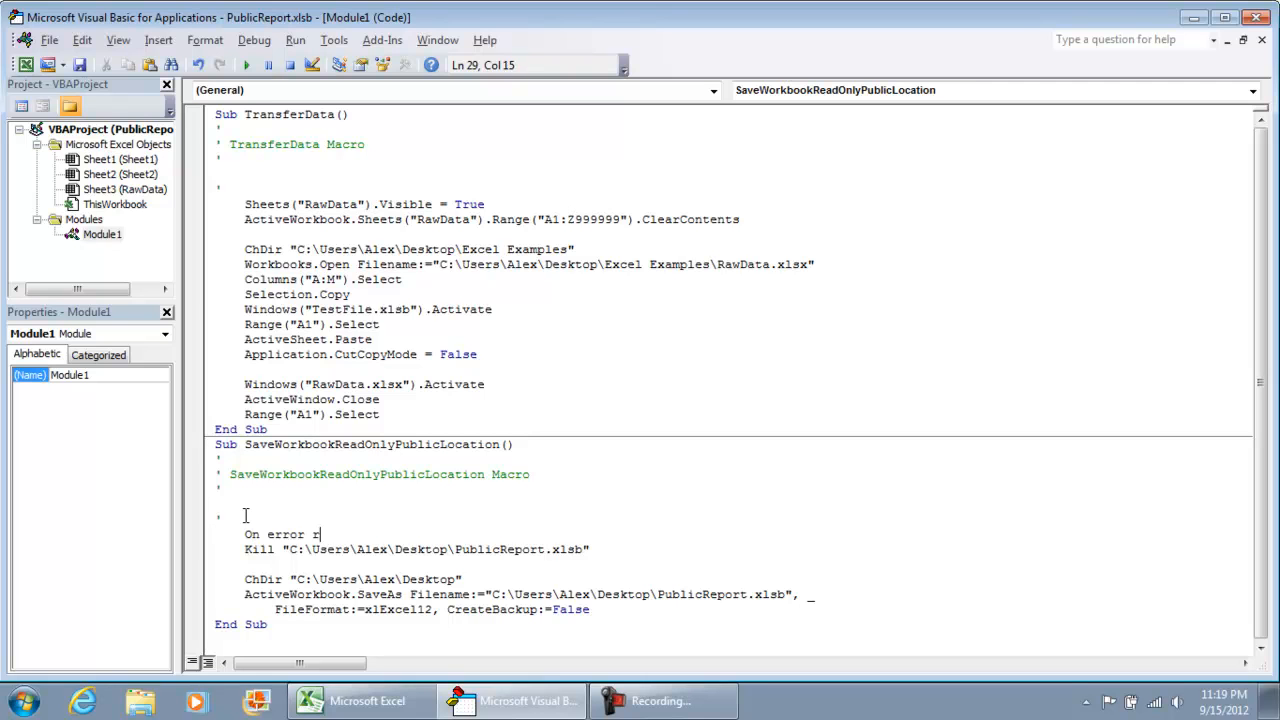
text(esume next)
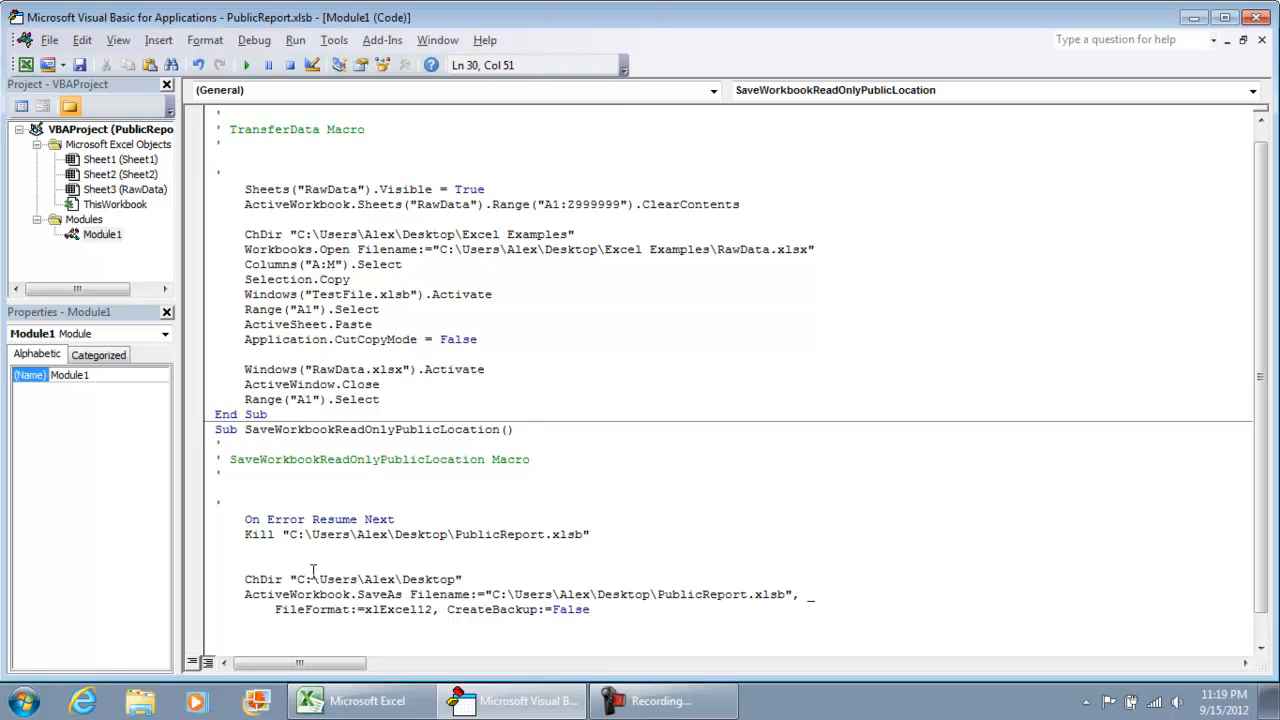
drag(244, 594, 616, 594)
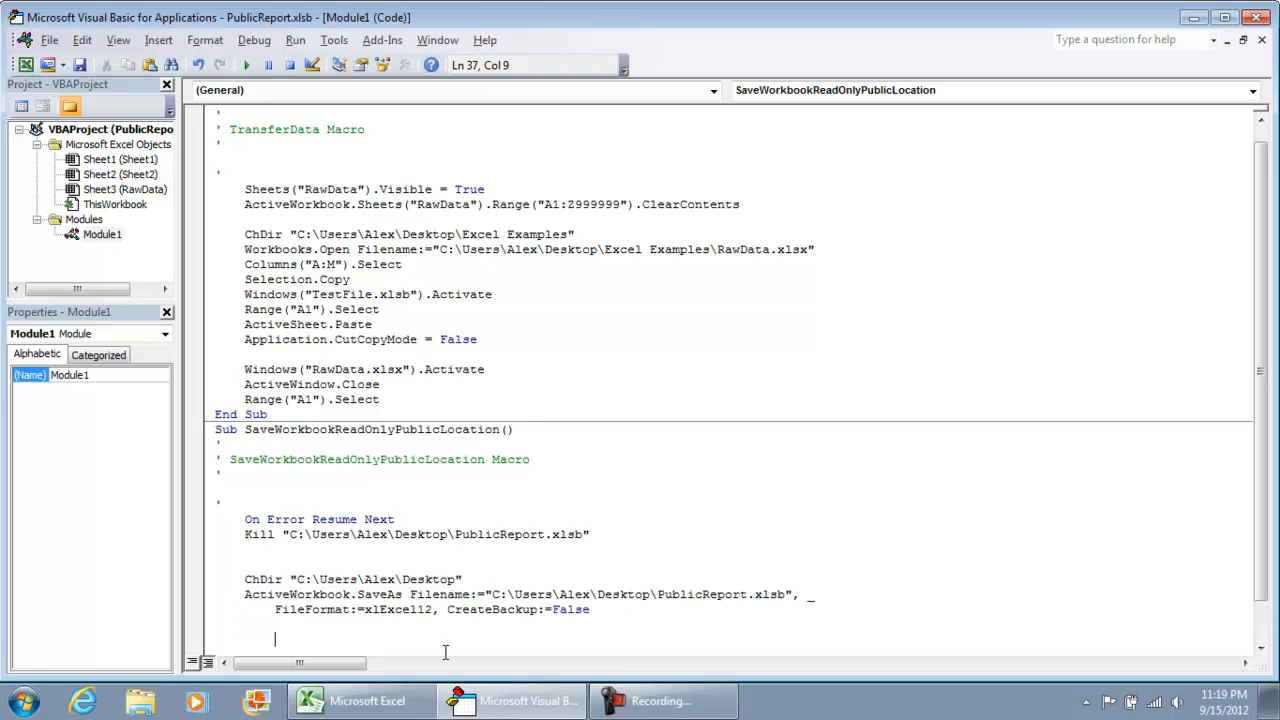
- Add a SetAttr line after SaveAs marking PublicReport.xlsb vbReadOnly
text(')
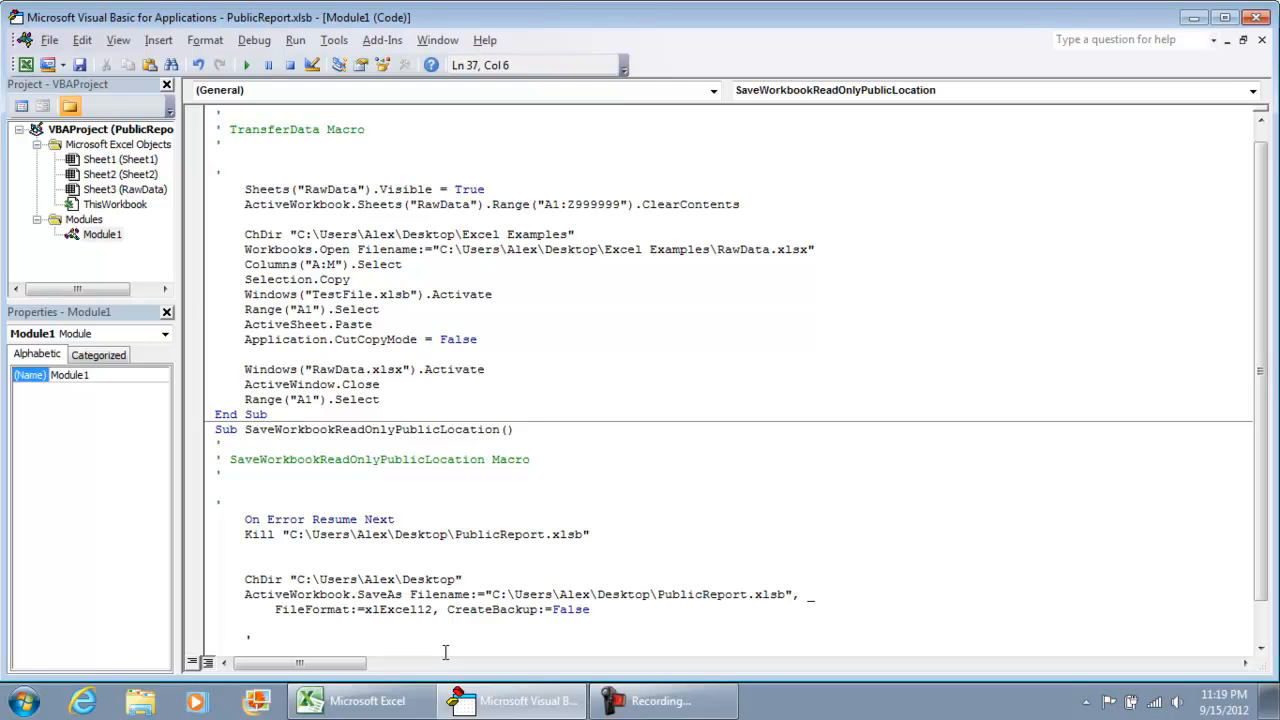
text(S)
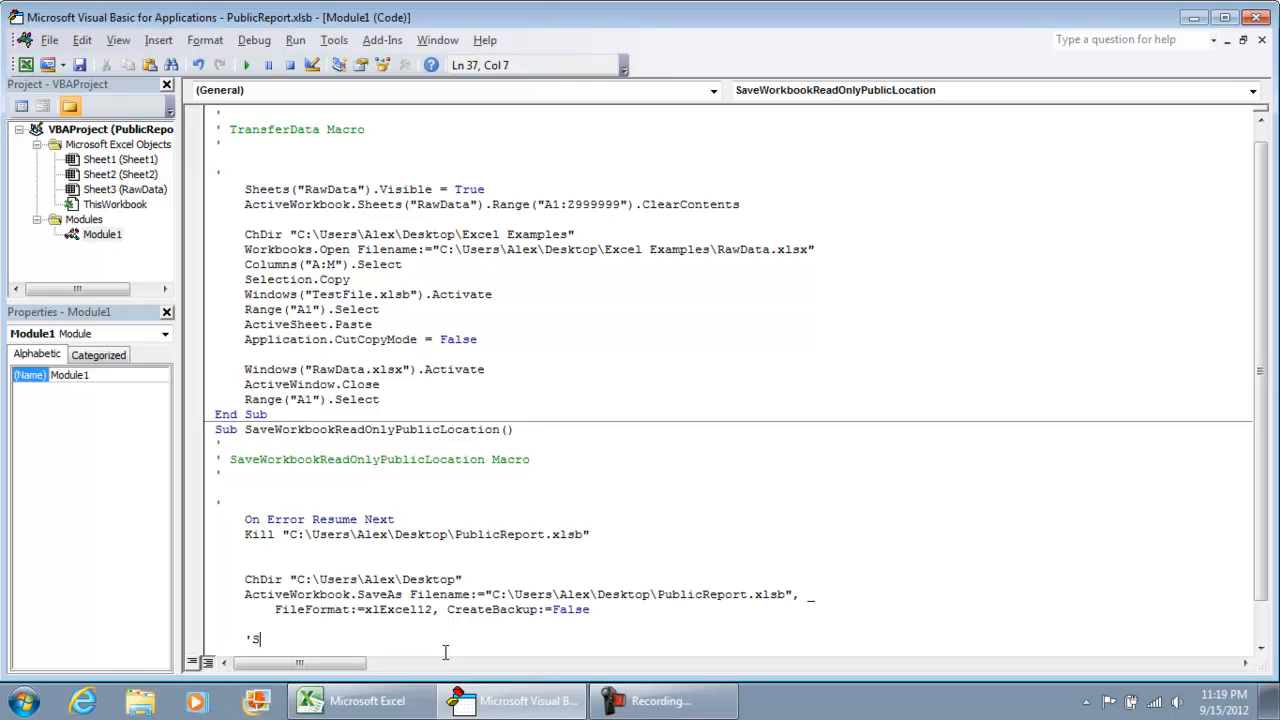
text(etAttr C:\Users\Alex\Desktop\PublicReport.xlsb")
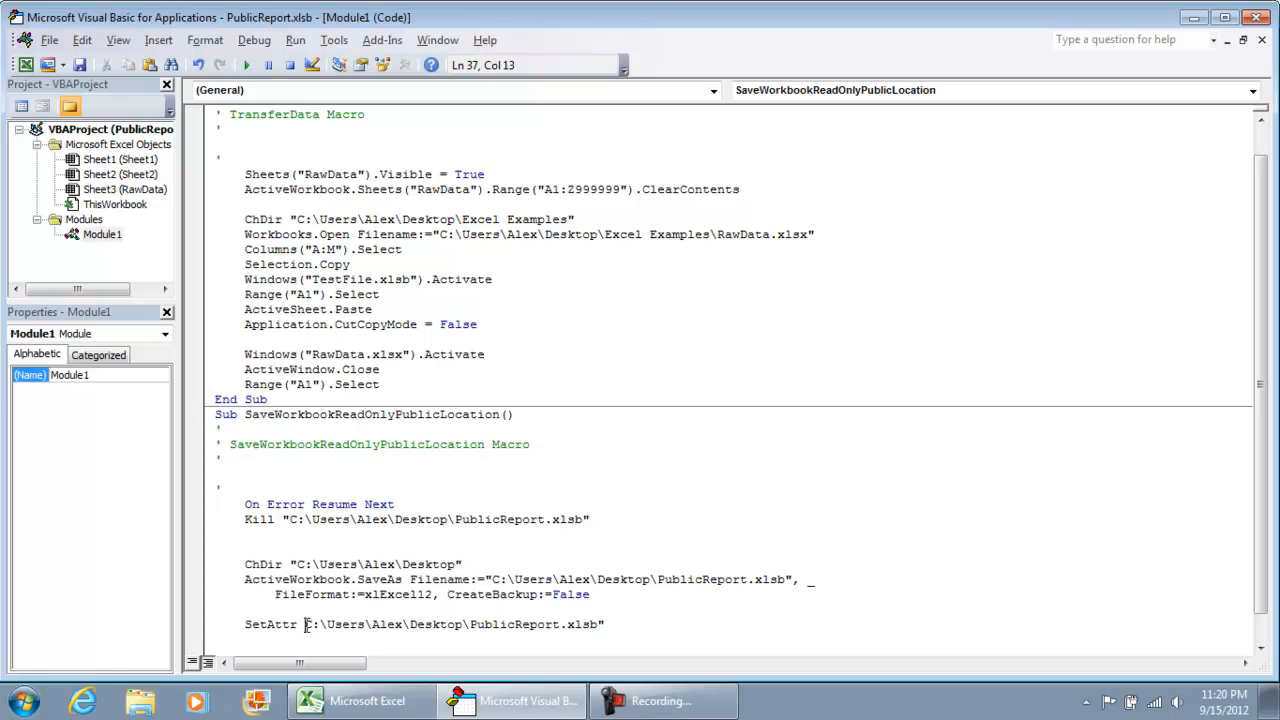
text(,)
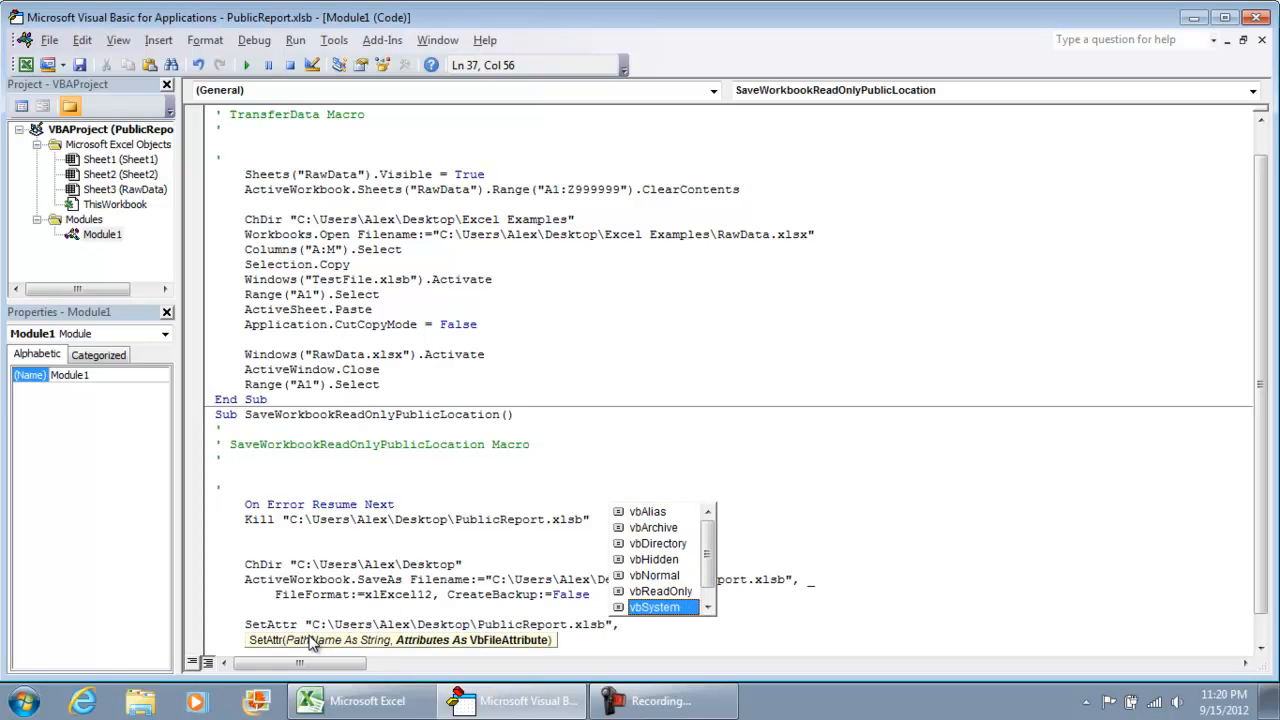
text(vbReadOnly)
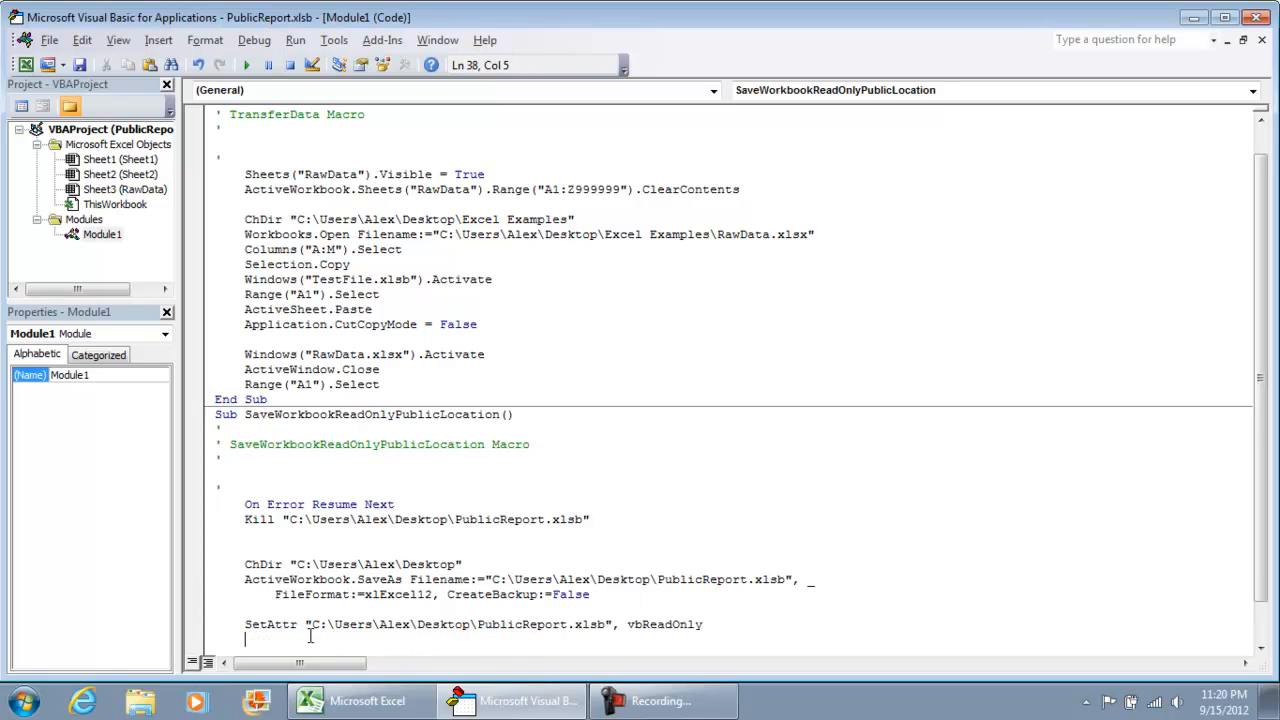
- Start an ActiveWorkbook. line to close the workbook after saving
text(Ac)
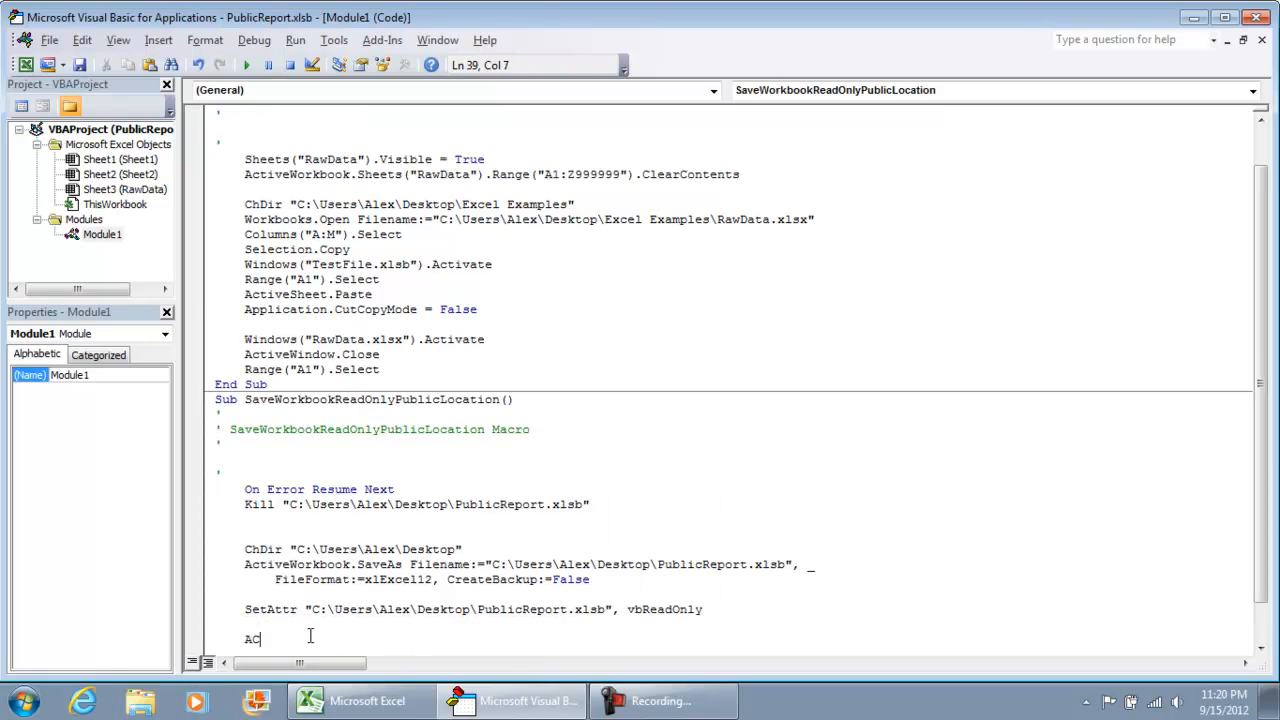
text(tiv)
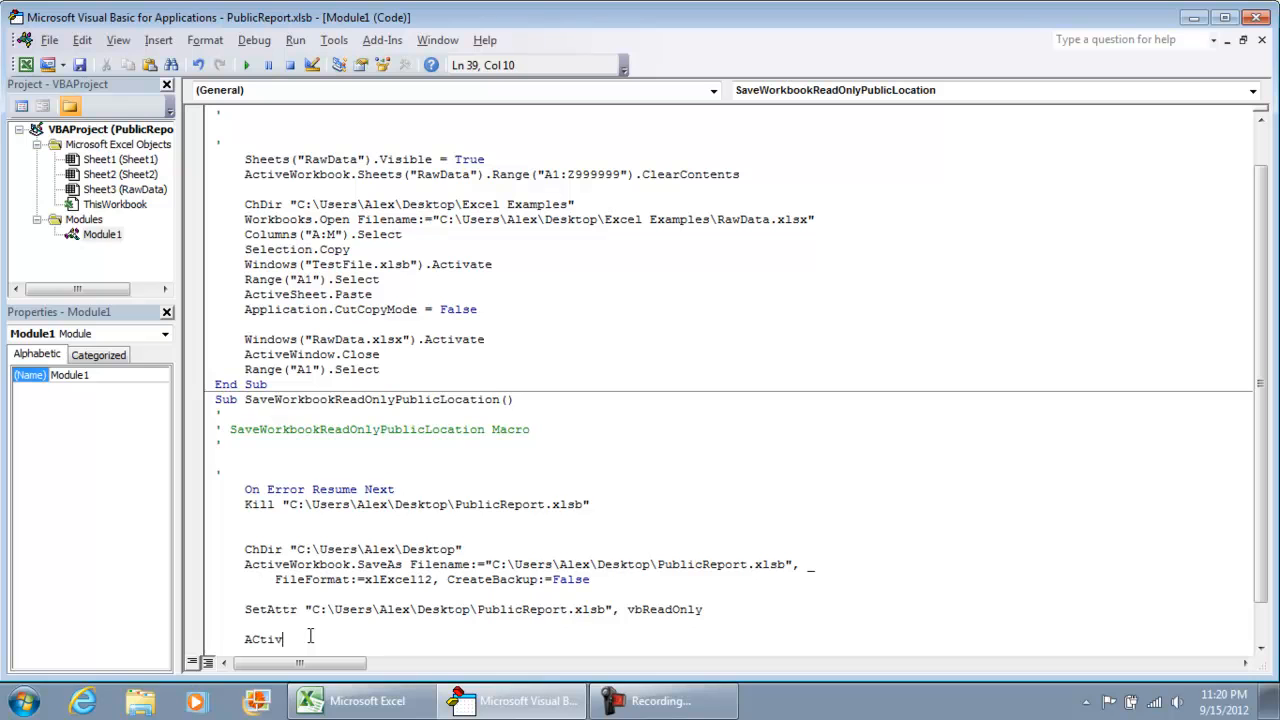
text(eworkbook.)
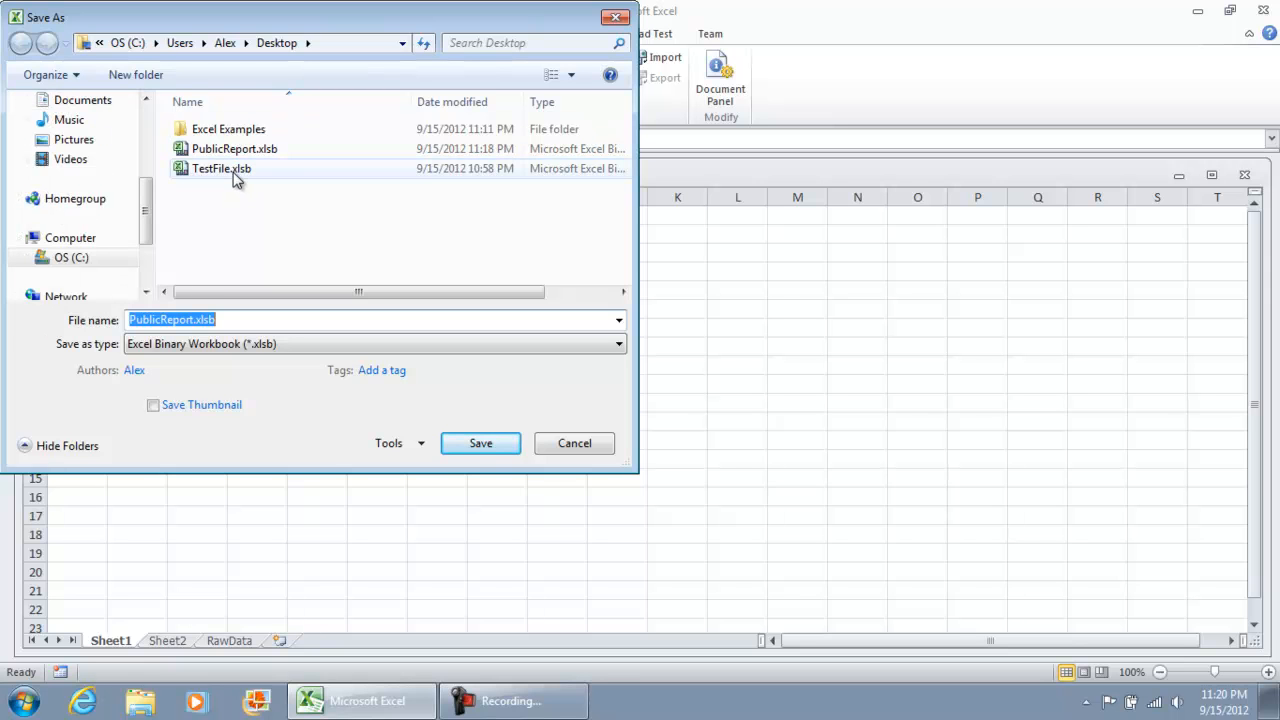
- Save the workbook over the existing TestFile.xlsb on the desktop
click(220, 168)
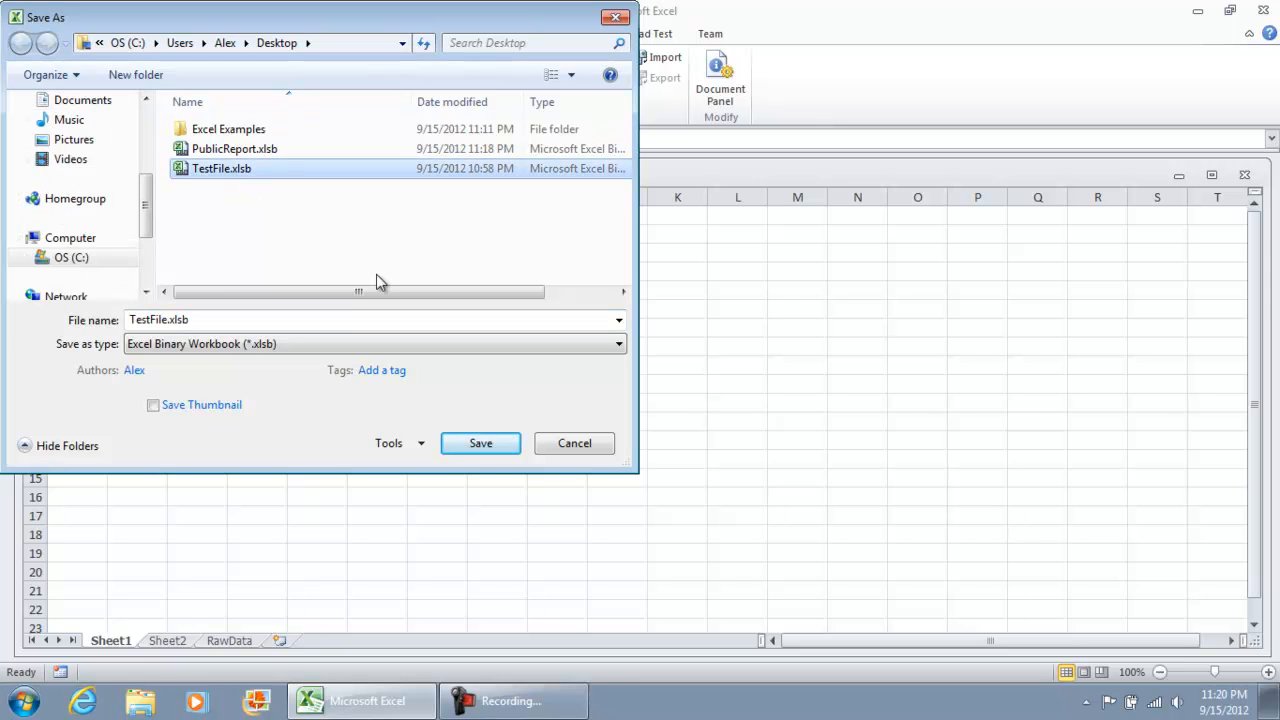
click(480, 444)
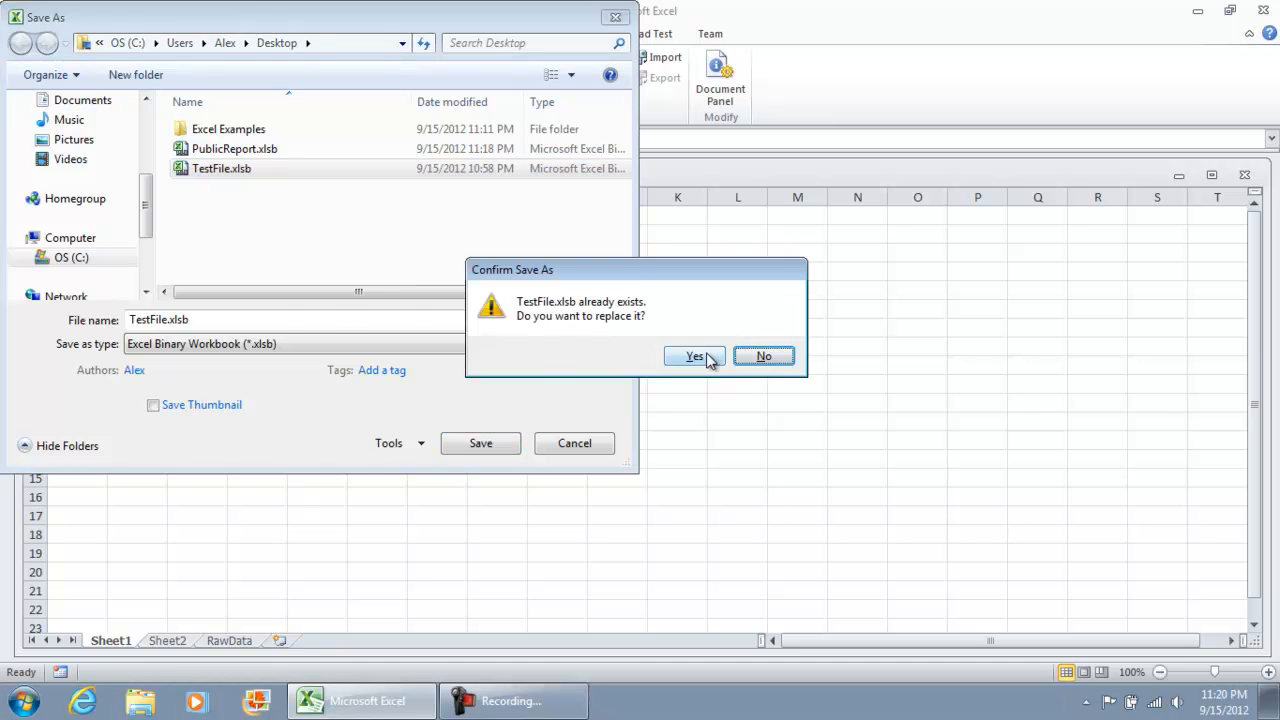
click(694, 356)
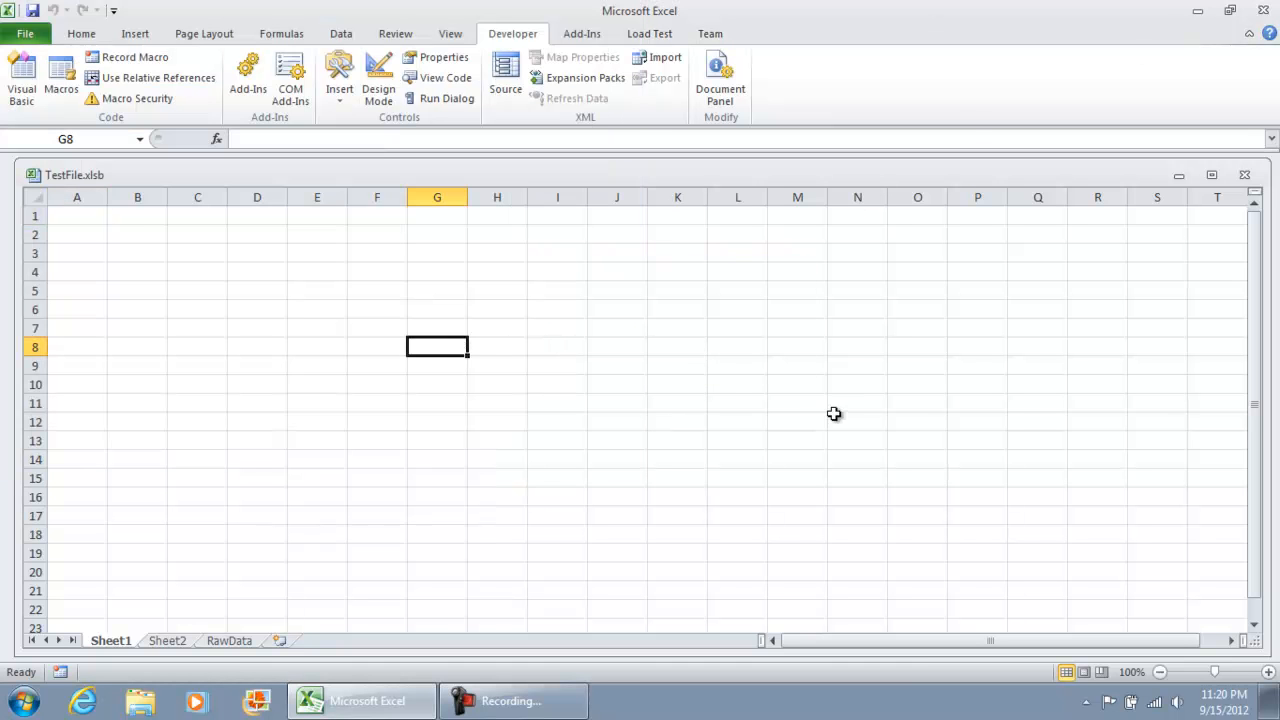
click(796, 364)
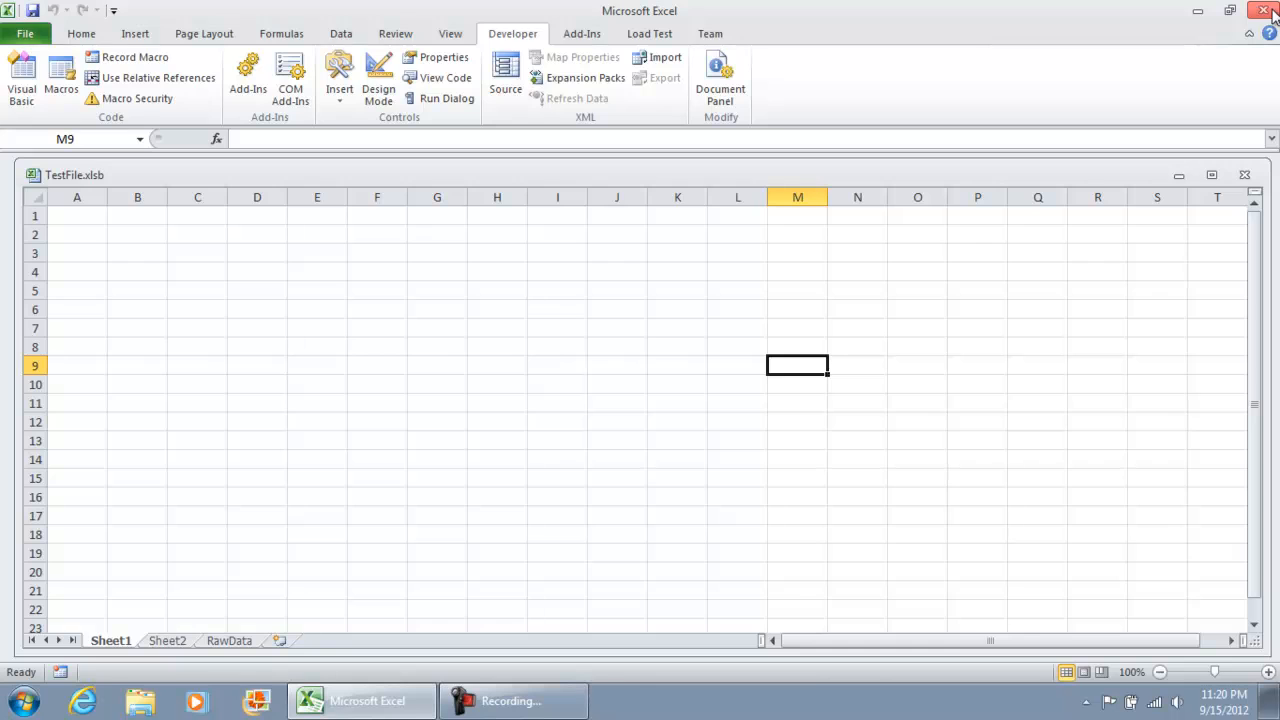
- Close Excel and reopen TestFile.xlsb from the desktop
click(1266, 10)
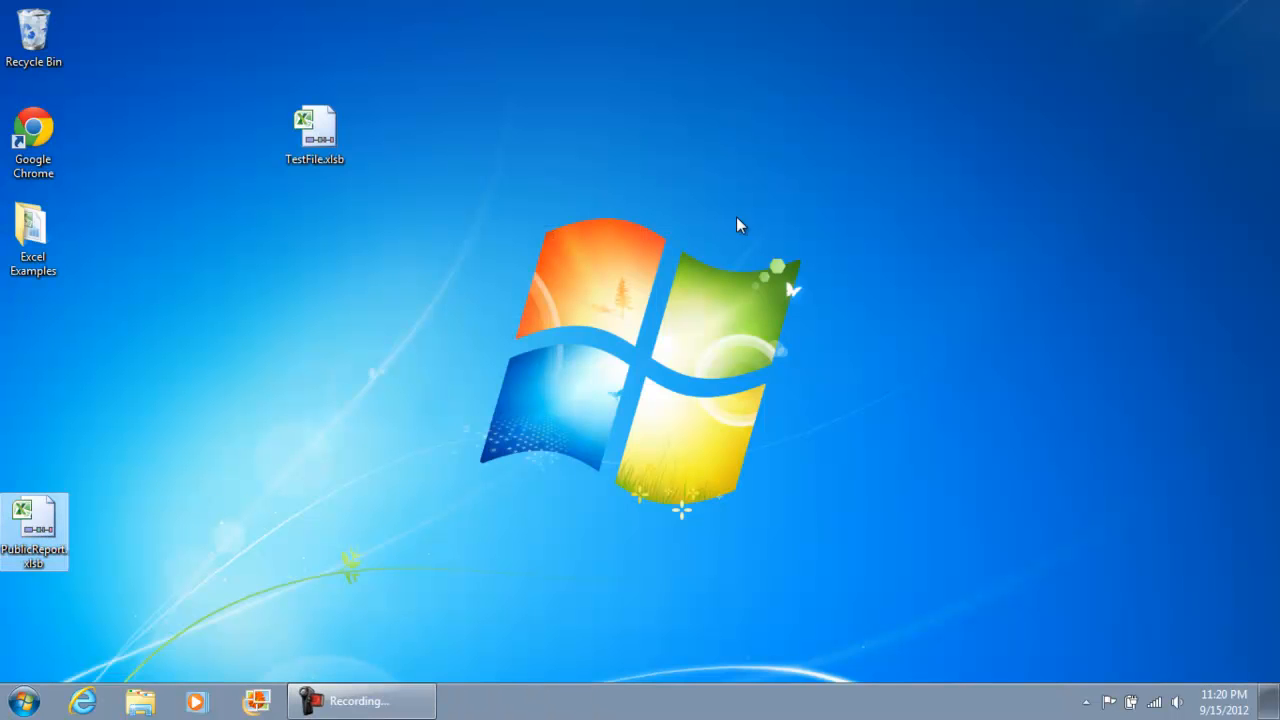
drag(32, 524, 738, 230)
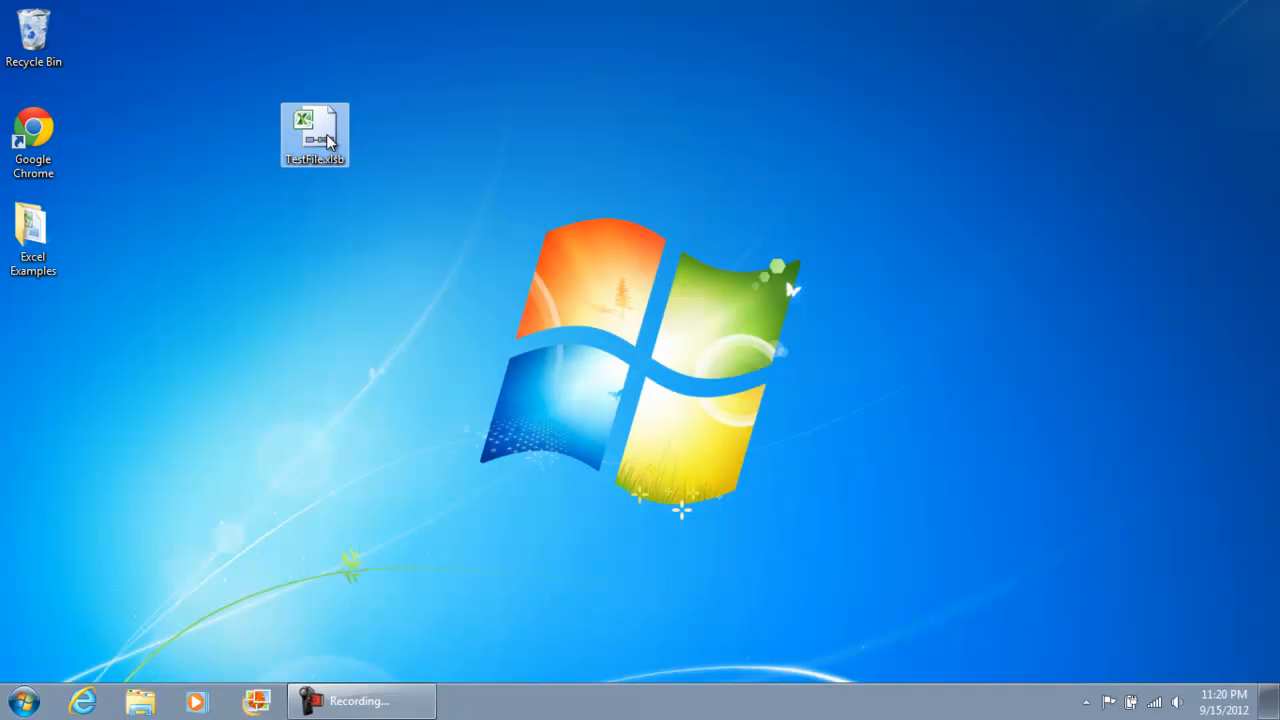
double_click(314, 128)
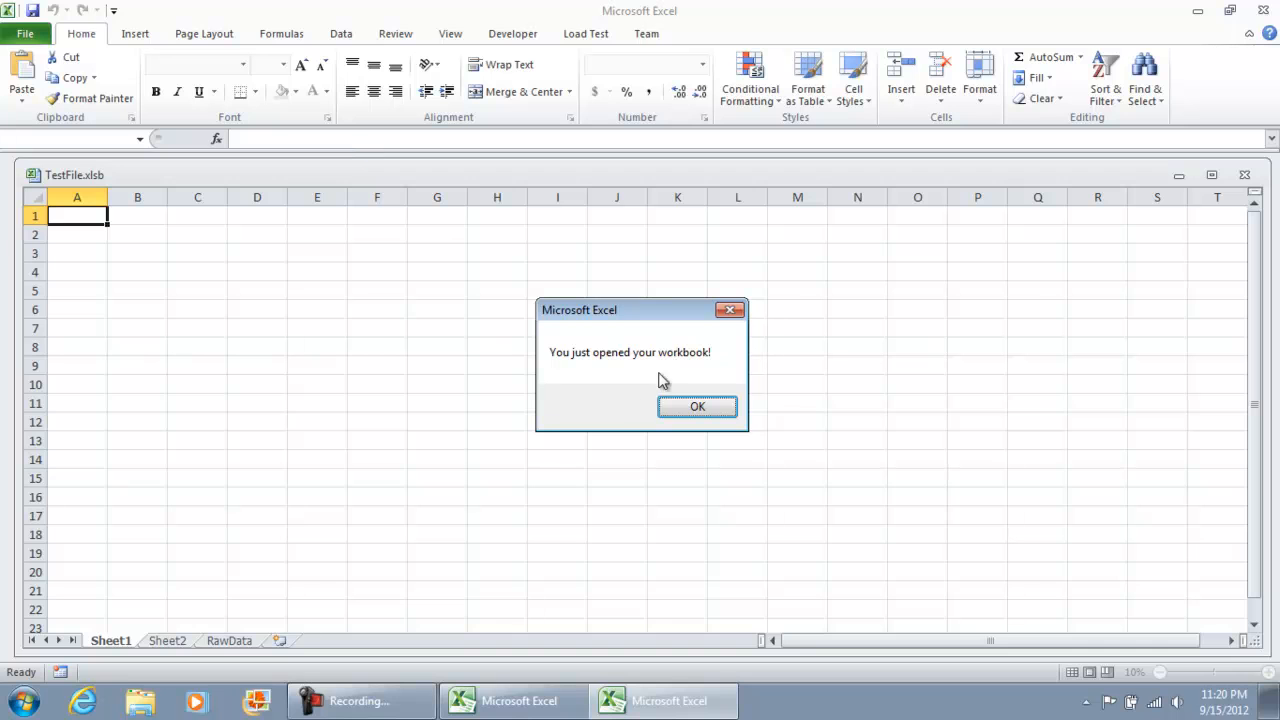
mouse_move(644, 368)
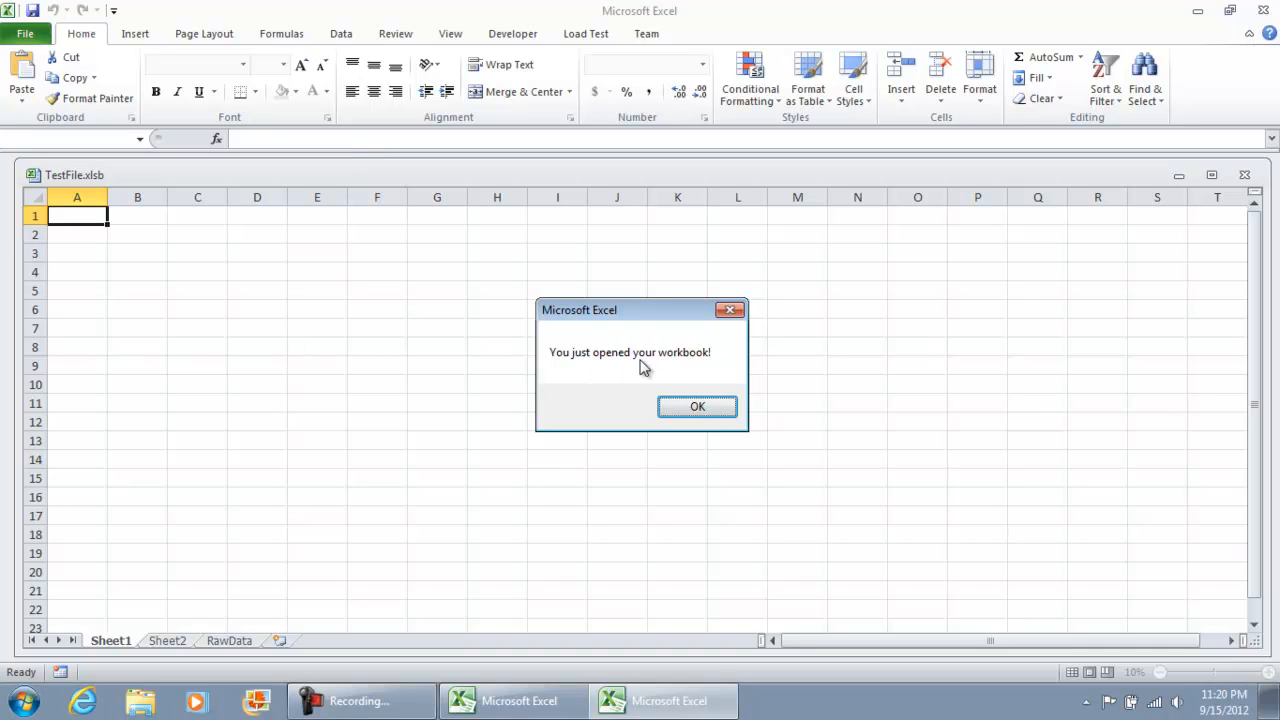
mouse_move(576, 312)
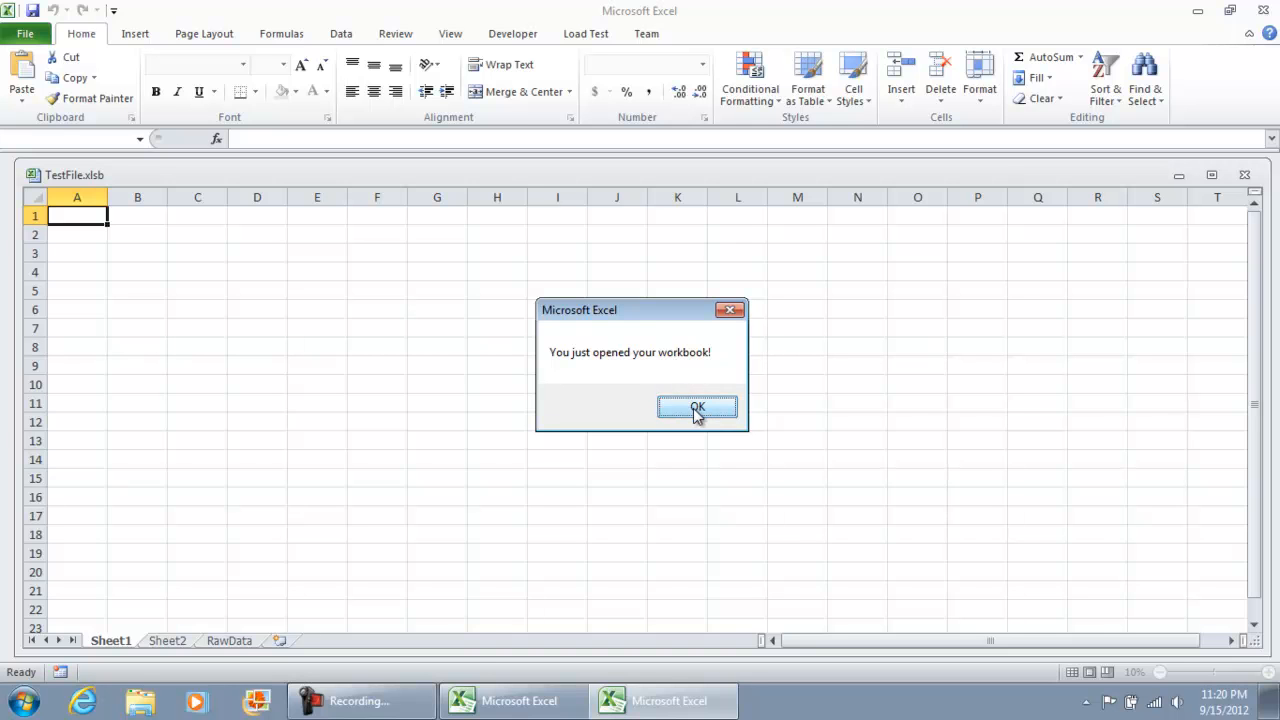
- Dismiss the opening message and run SaveWorkbookReadOnlyPublicLocation from the Developer Macros list
click(696, 408)
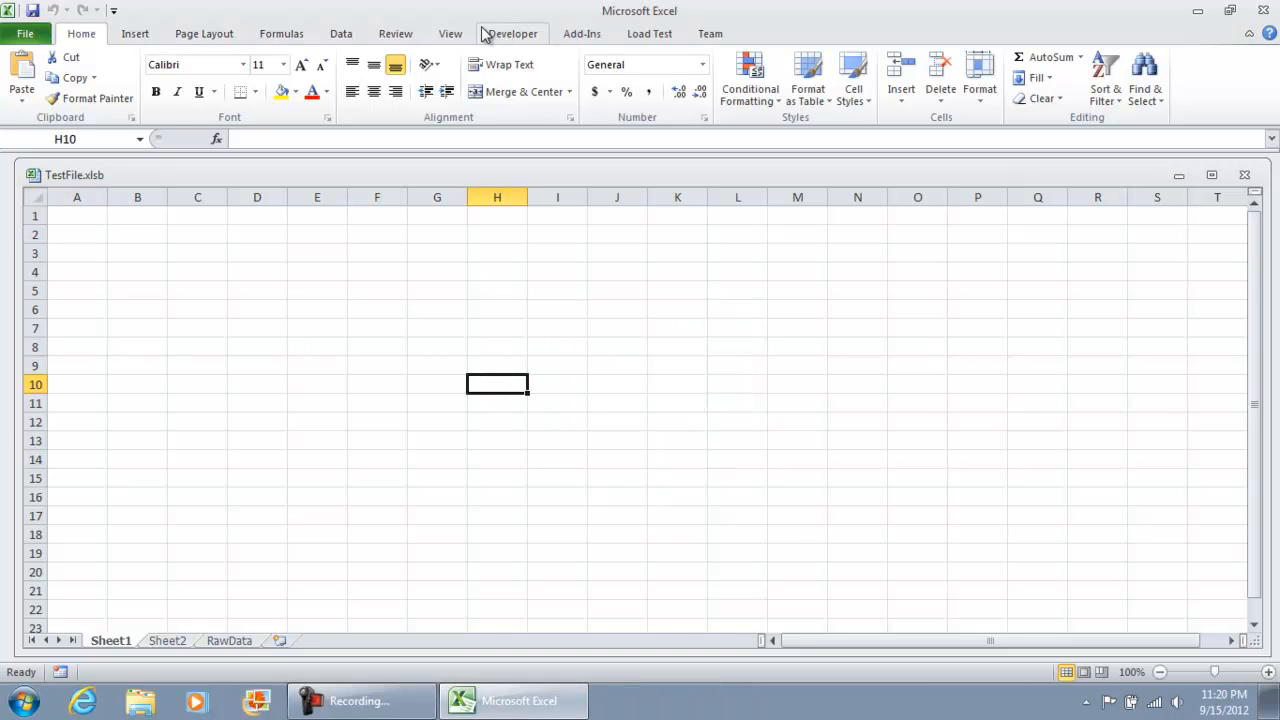
click(512, 32)
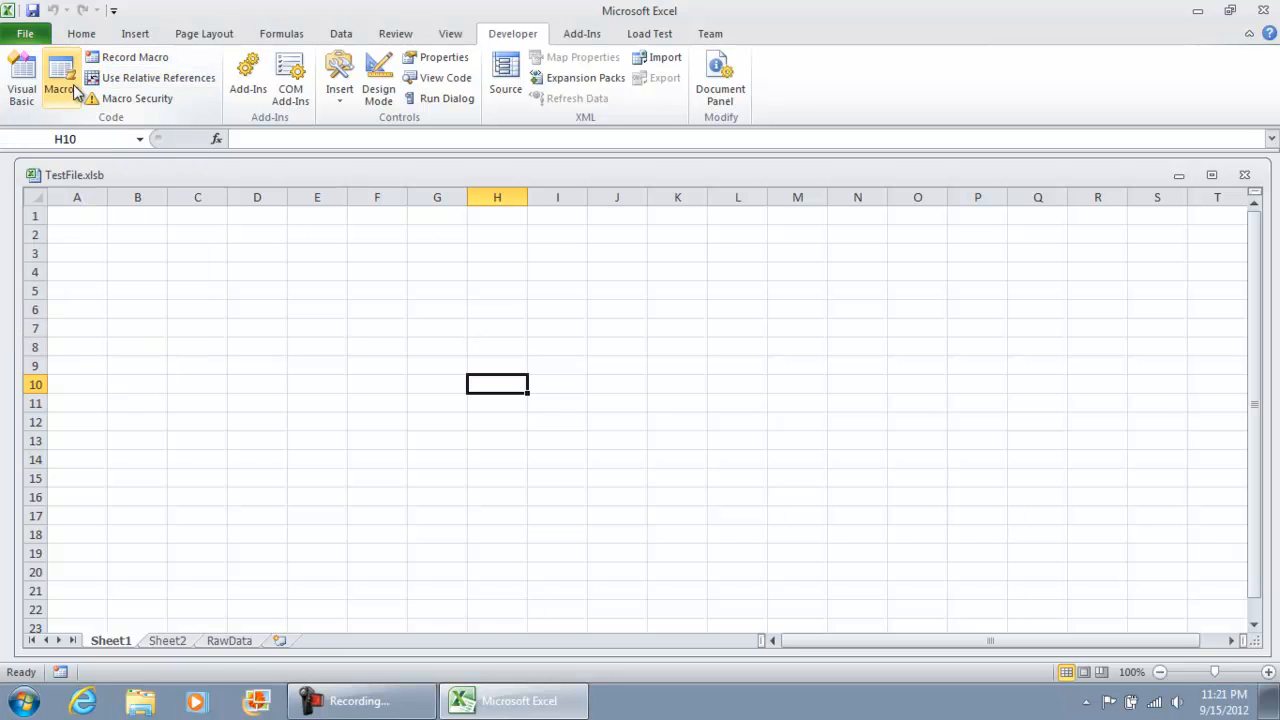
click(60, 88)
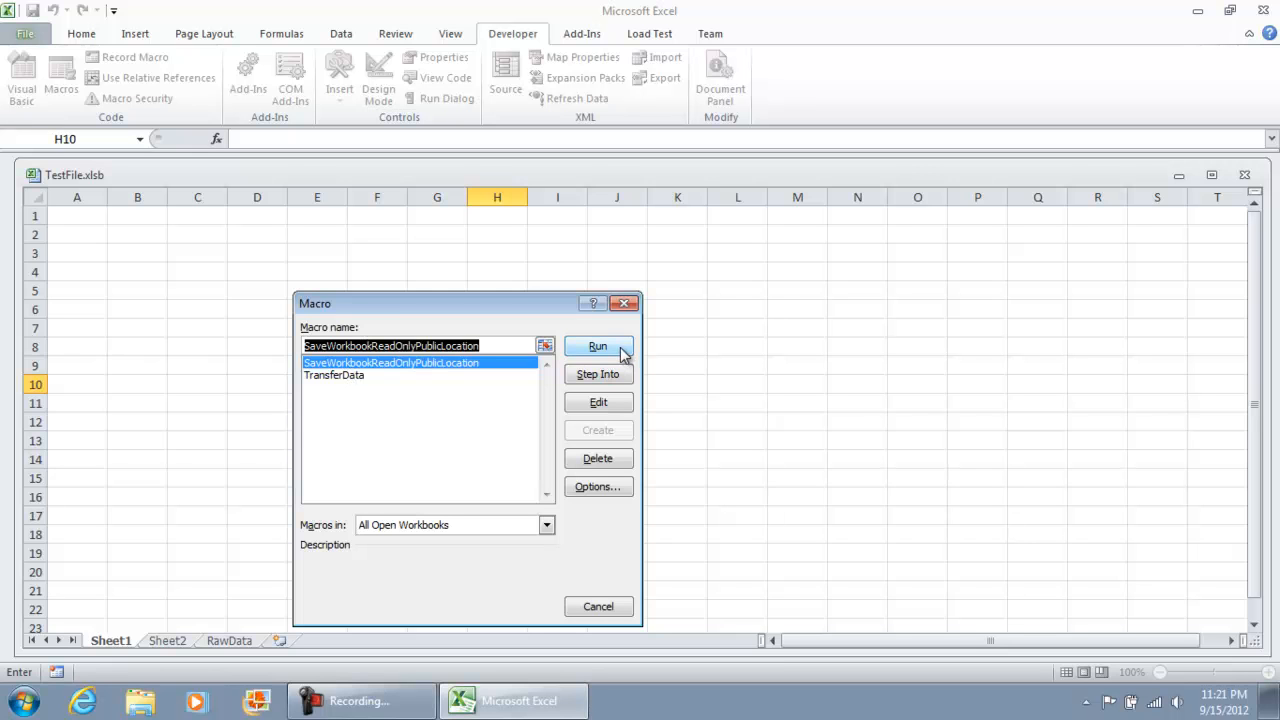
click(596, 346)
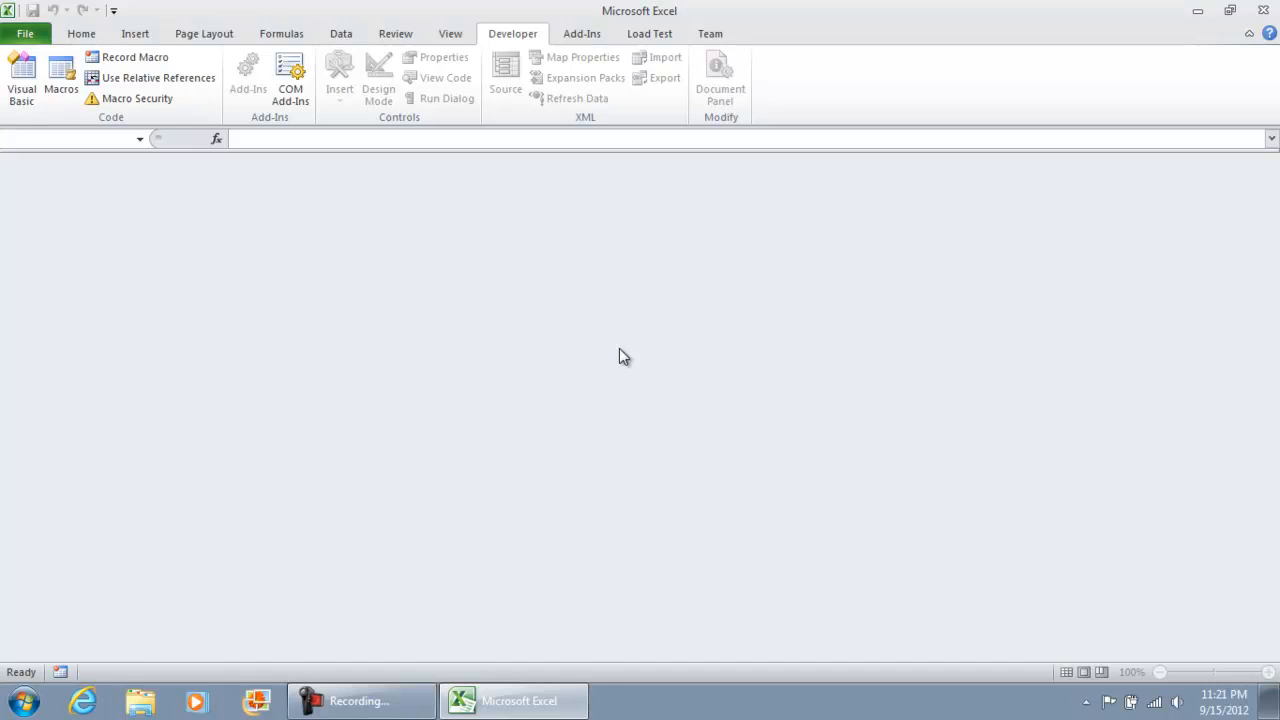
mouse_move(570, 400)
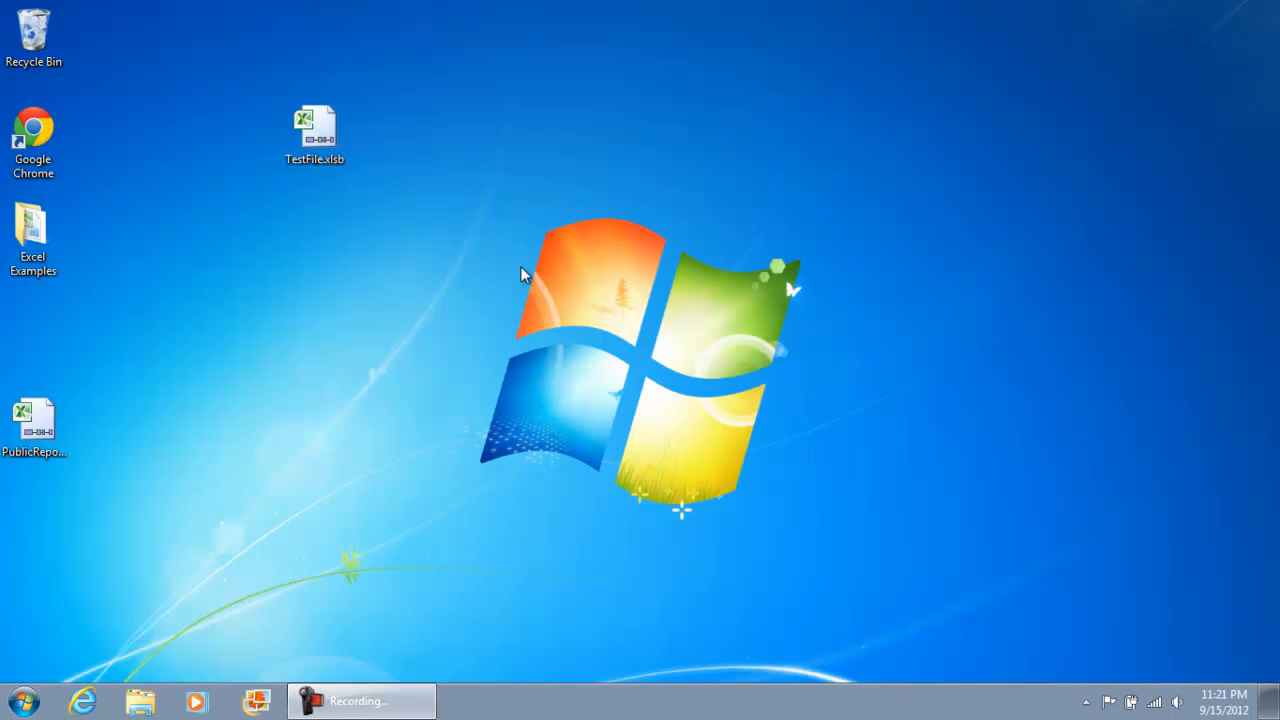
- Move PublicReport.xlsb beside TestFile.xlsb on the desktop and check its file actions
drag(32, 424, 596, 140)
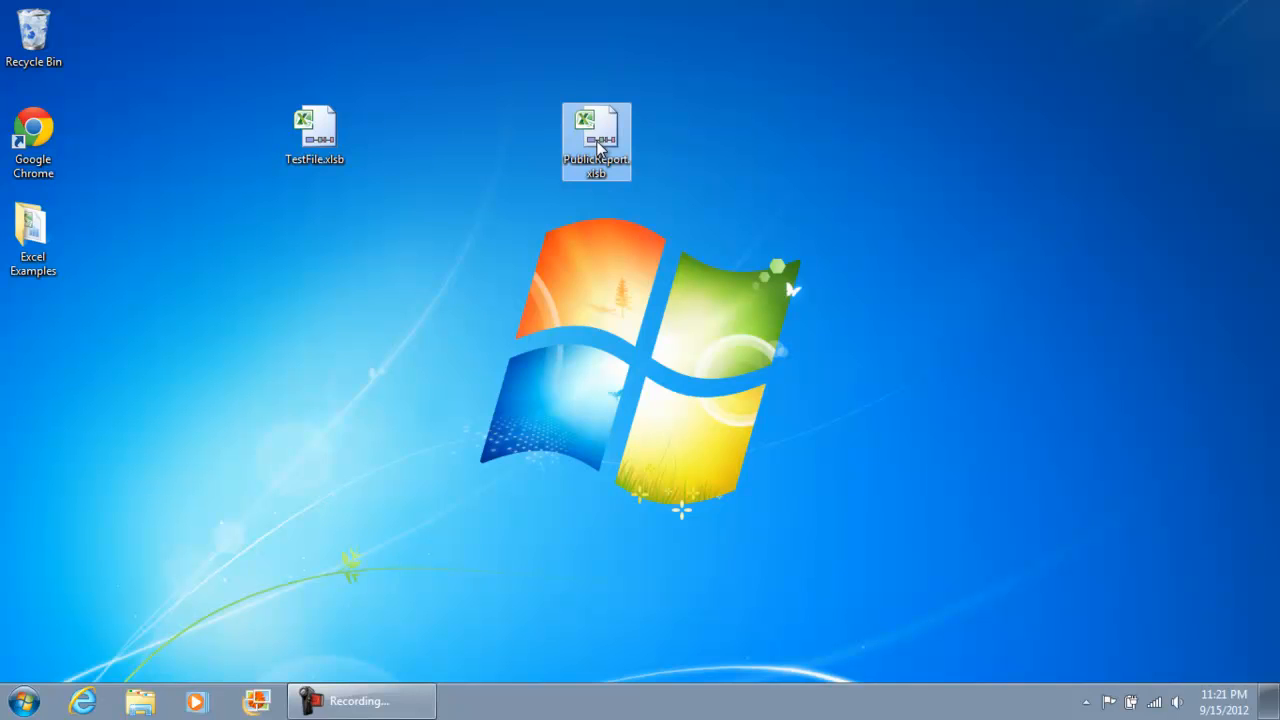
right_click(596, 142)
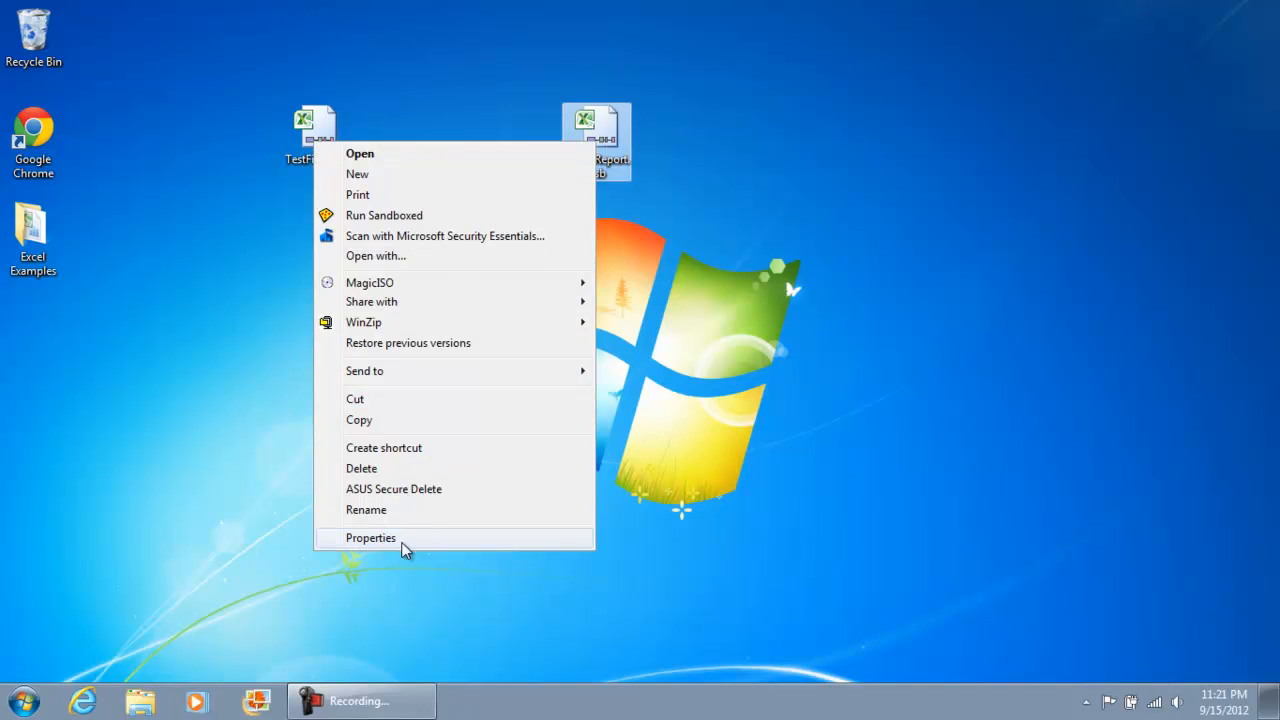
click(370, 536)
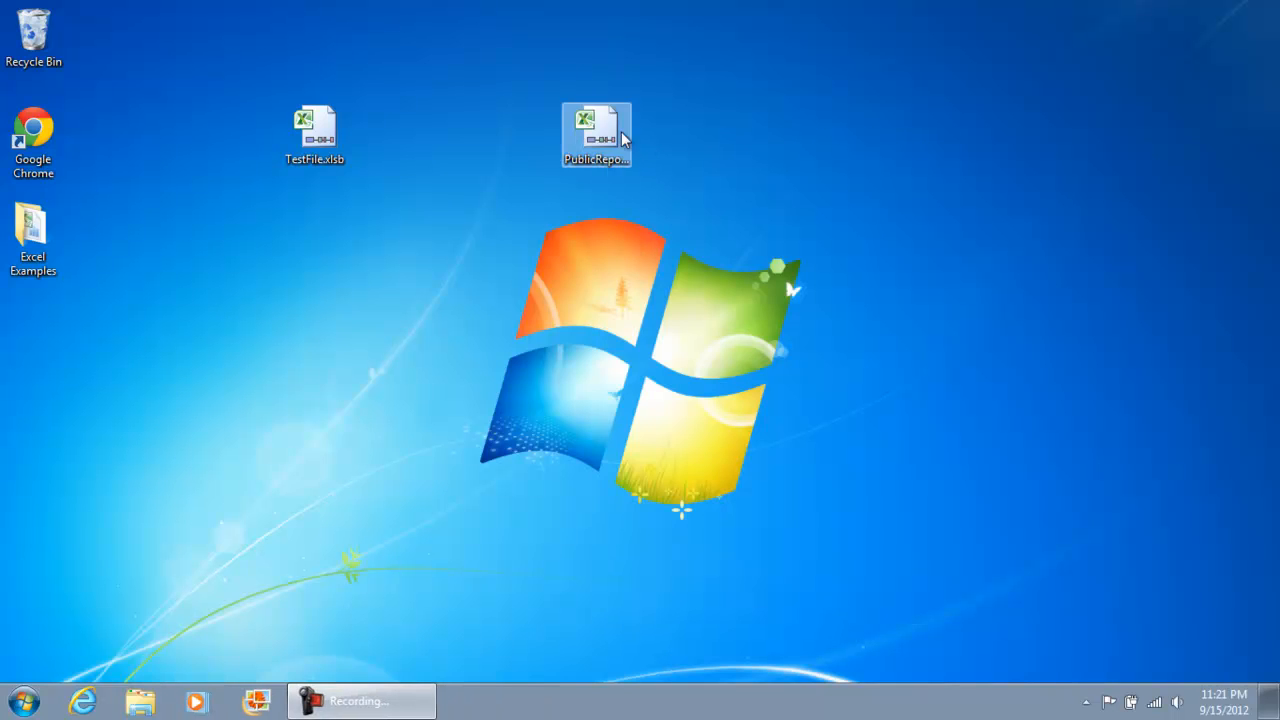
- Open PublicReport.xlsb to confirm it comes up read-only
click(596, 136)
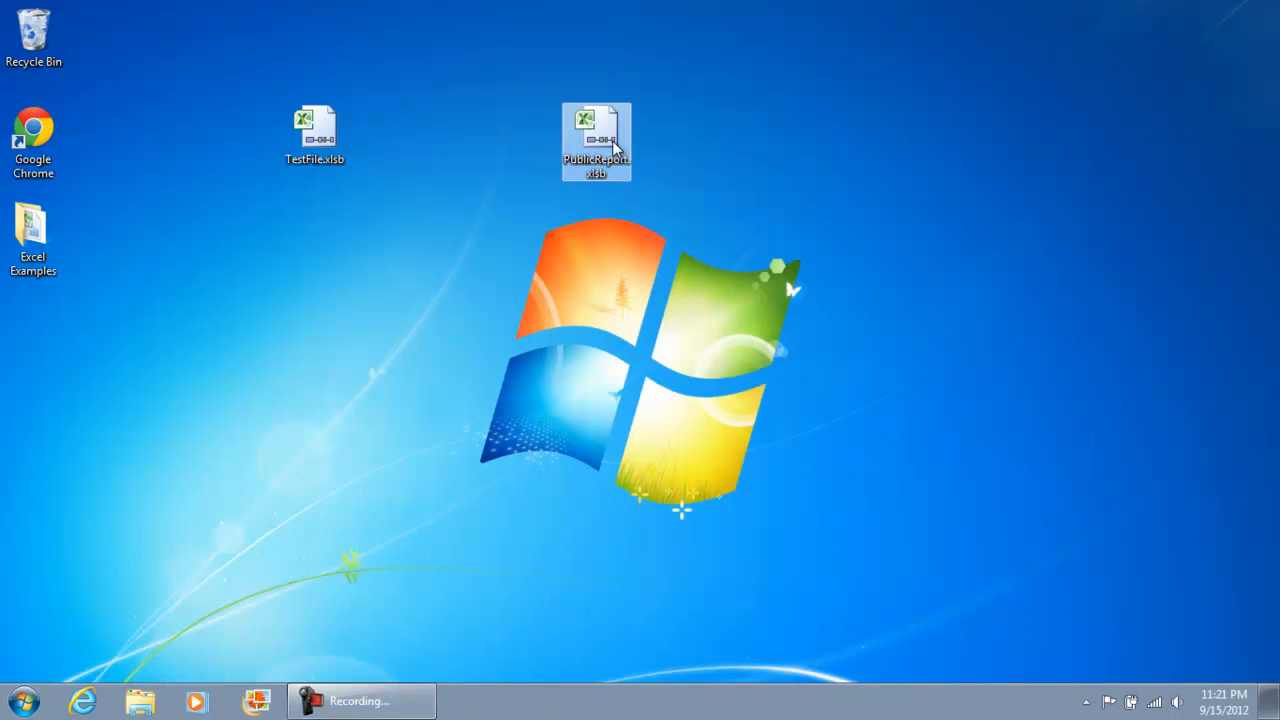
double_click(596, 136)
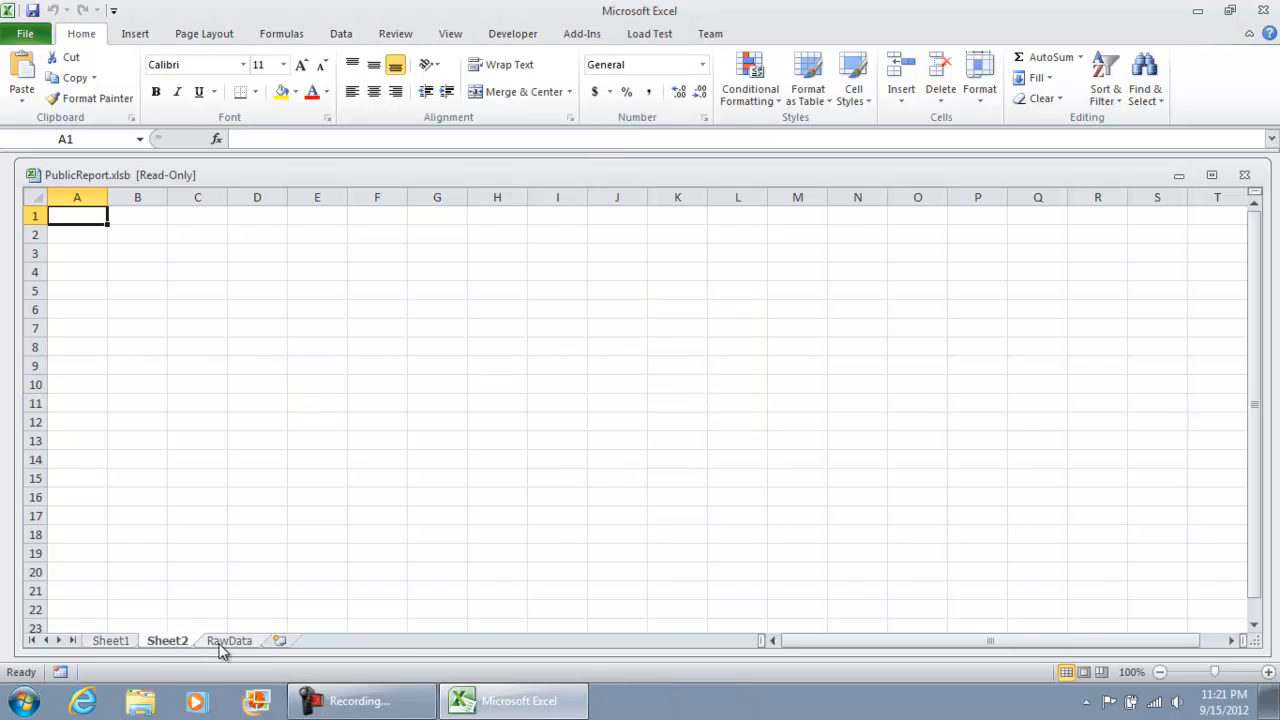
mouse_move(128, 652)
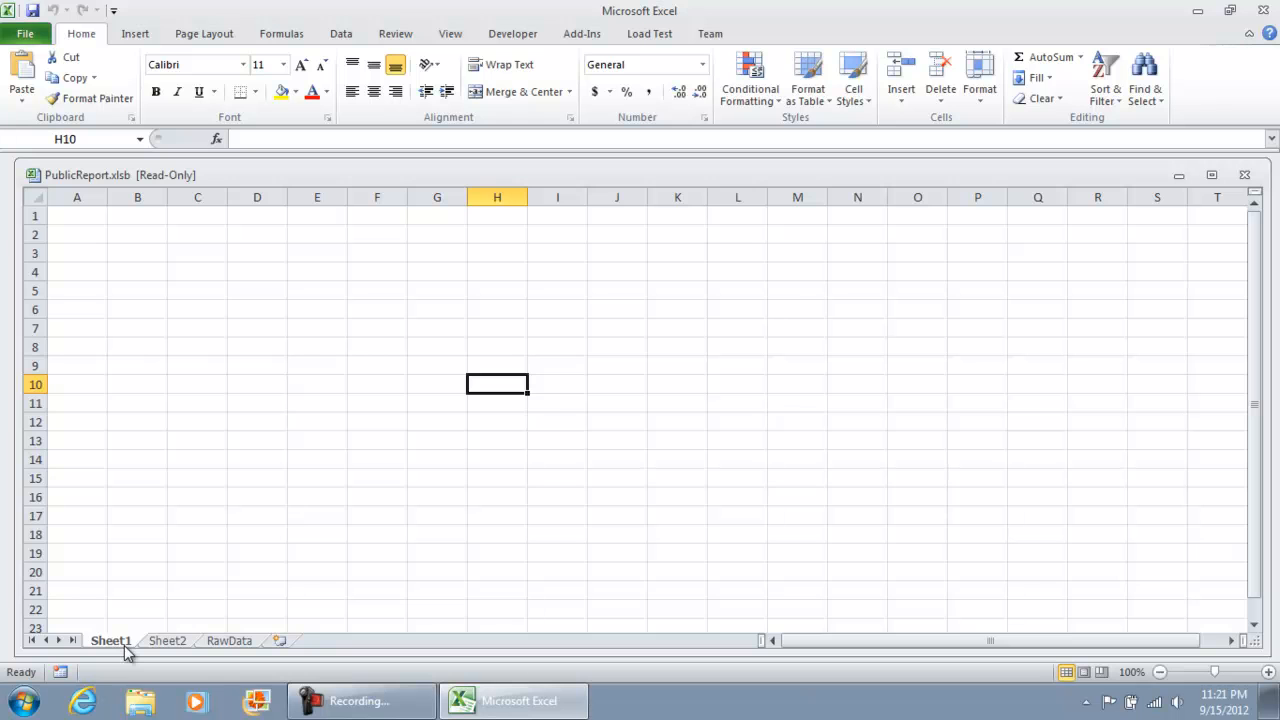
mouse_move(190, 648)
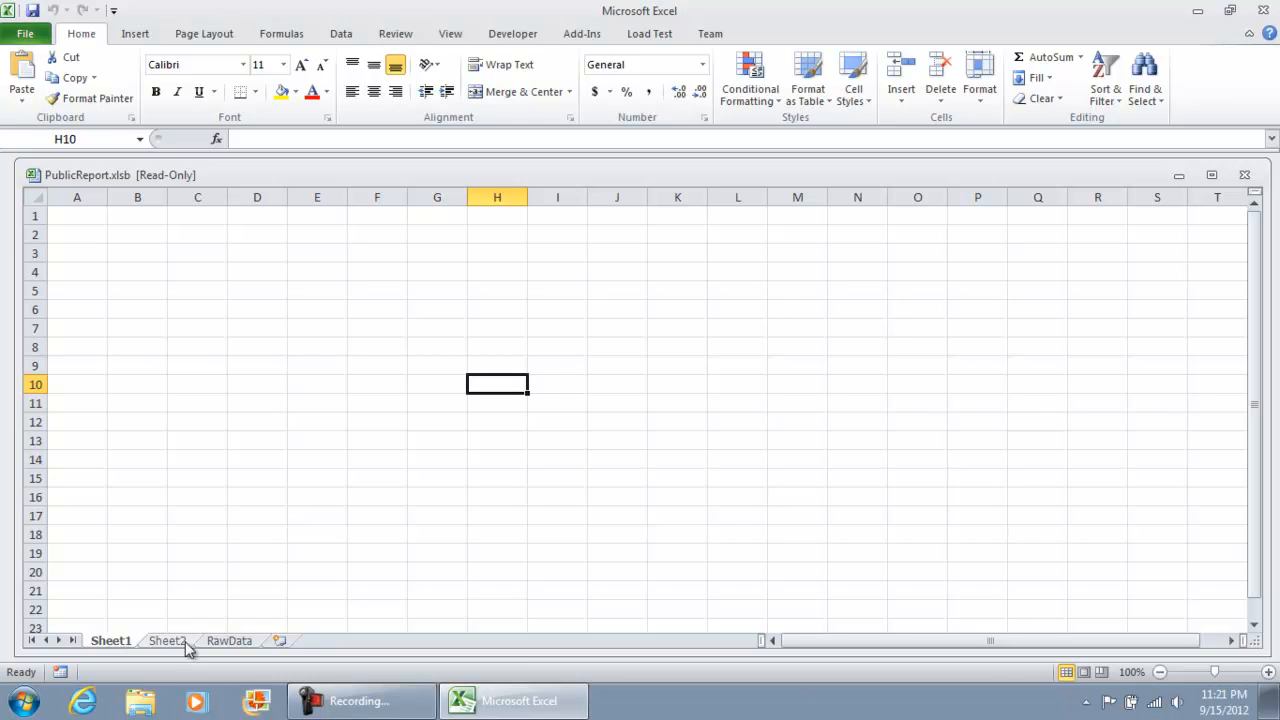